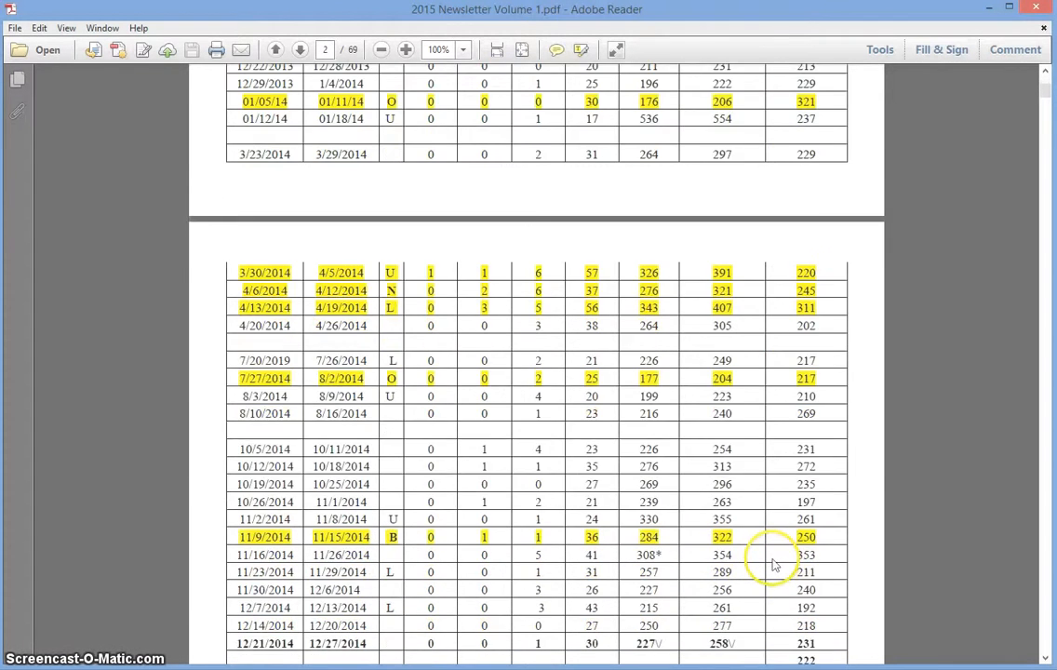
# Scroll page 2 to the quake table Totals and select the 250 value in the 12/14/2014 row
pyautogui.scroll(-3)
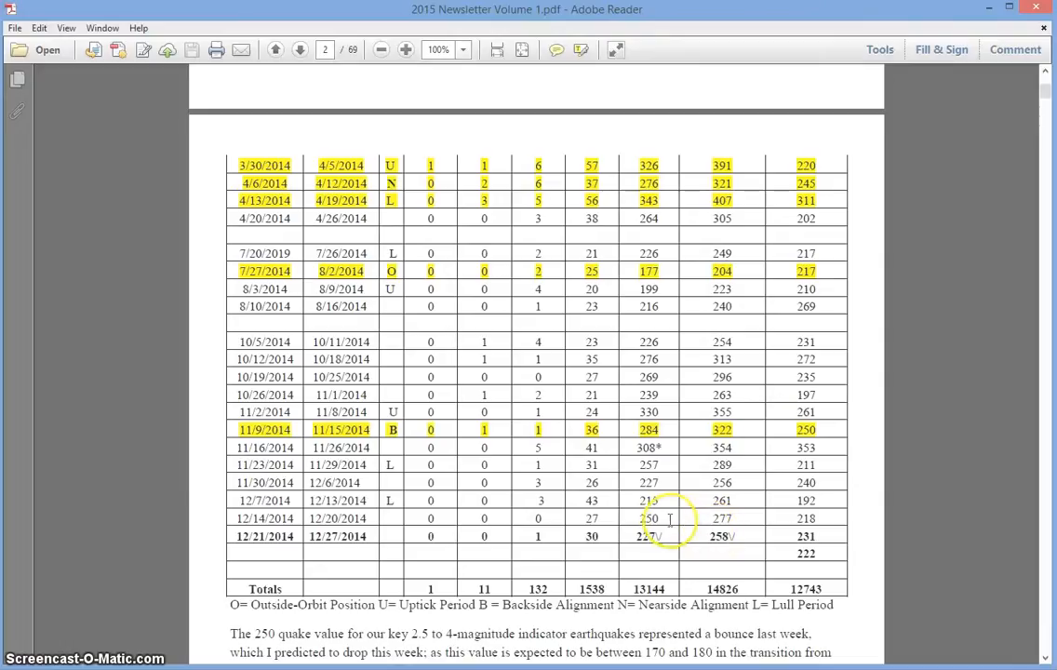
pyautogui.doubleClick(648, 519)
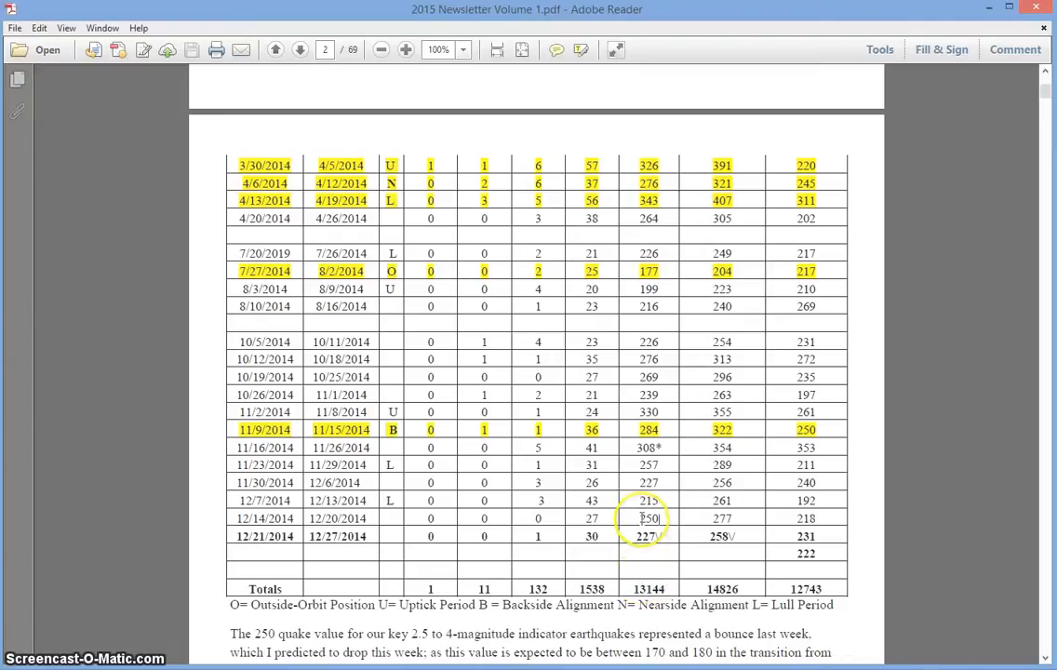
pyautogui.doubleClick(648, 518)
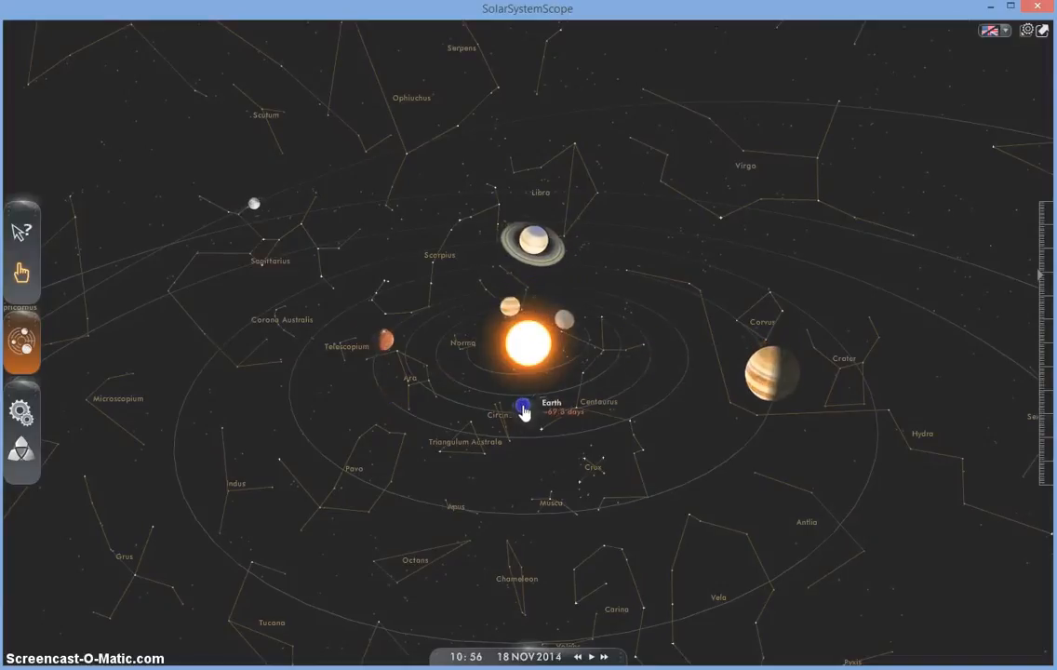
# Select Earth in SolarSystemScope to follow its orbit
pyautogui.click(591, 656)
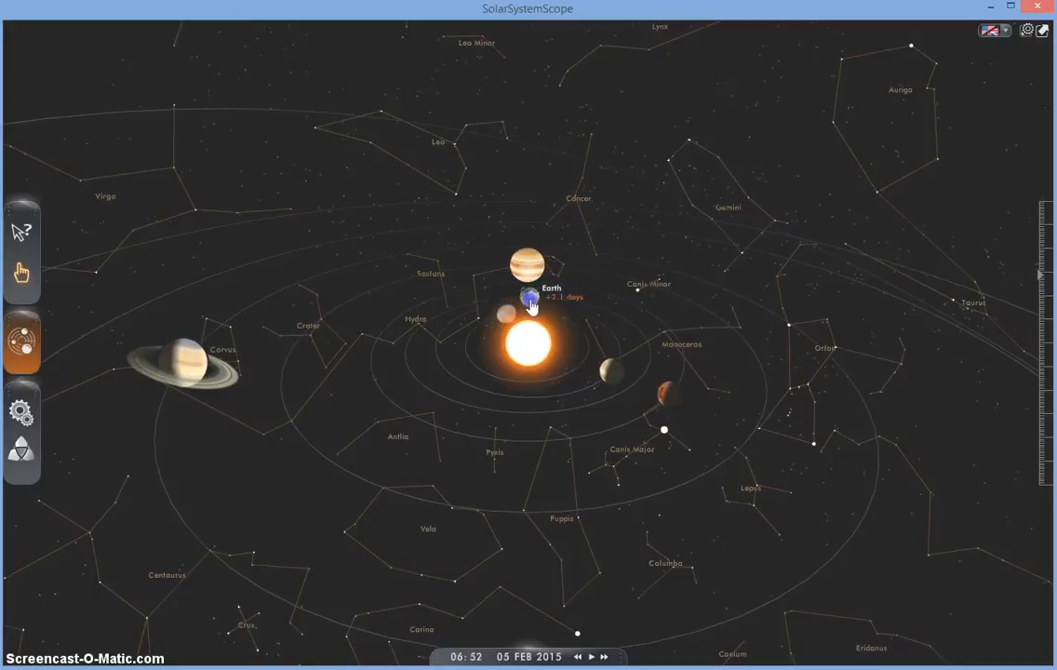
# Select Earth and its Moon, tilt the view, and show positions for 05 JAN 2015
pyautogui.click(603, 656)
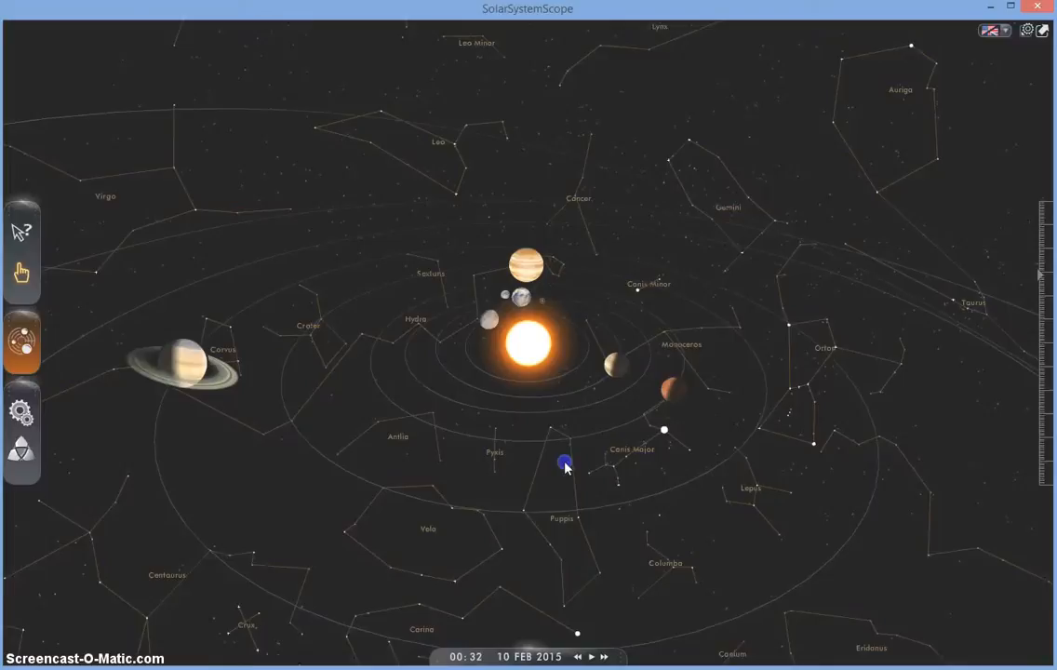
pyautogui.moveTo(564, 463); pyautogui.dragTo(289, 495)
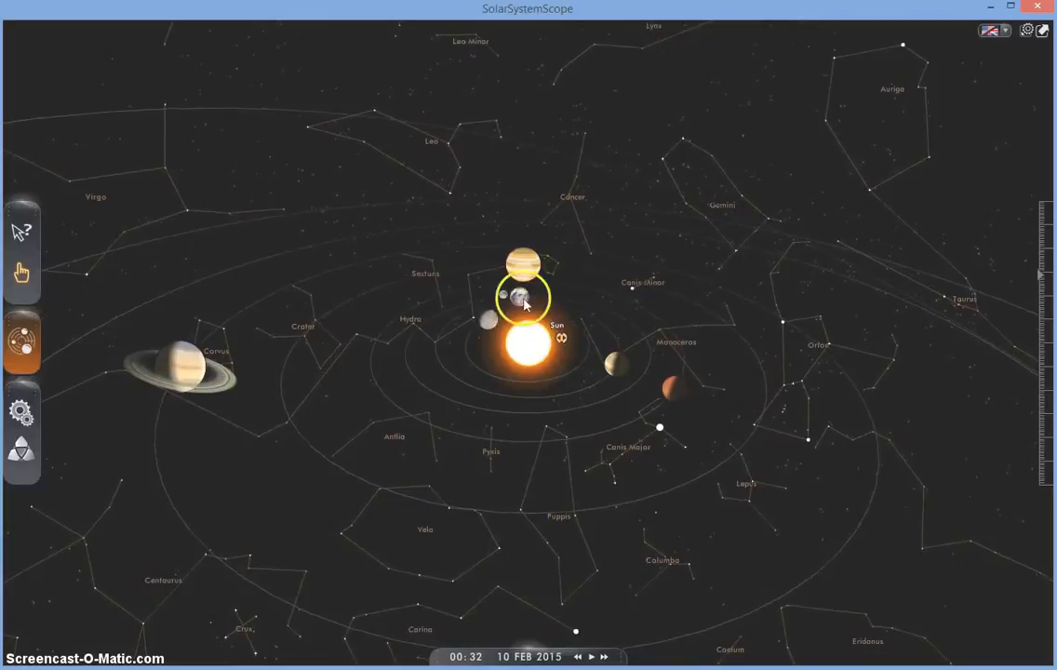
pyautogui.click(526, 267)
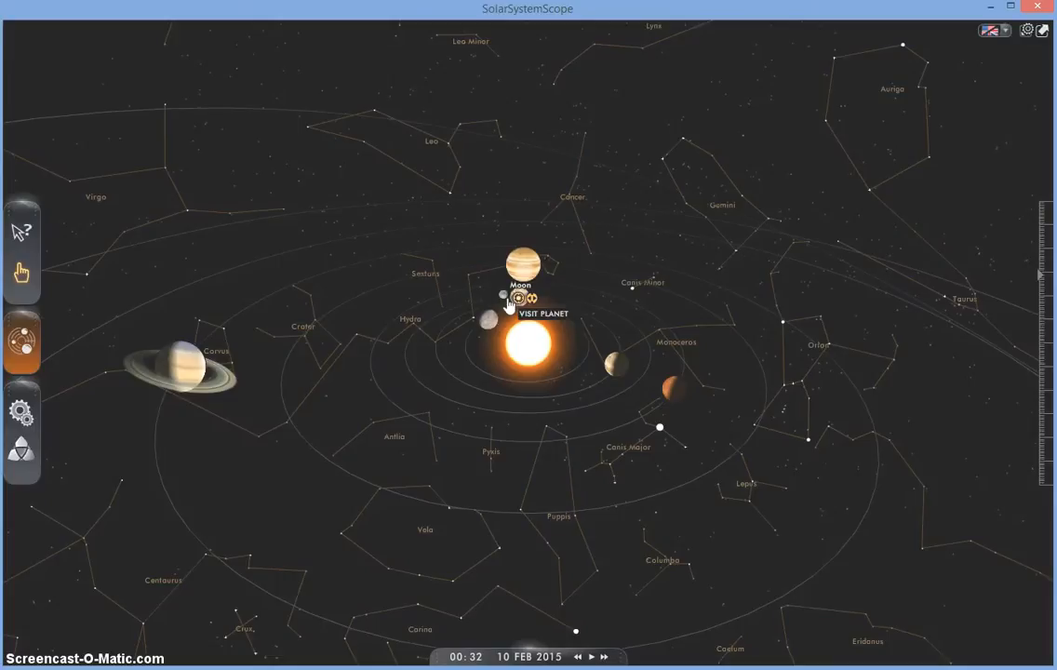
pyautogui.click(521, 279)
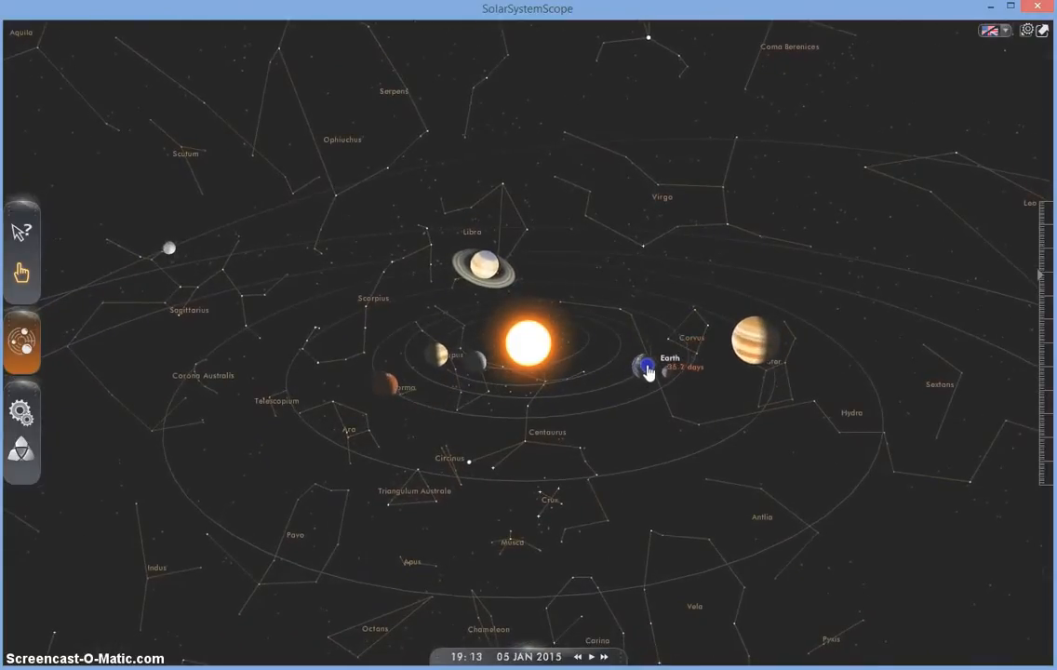
pyautogui.click(590, 657)
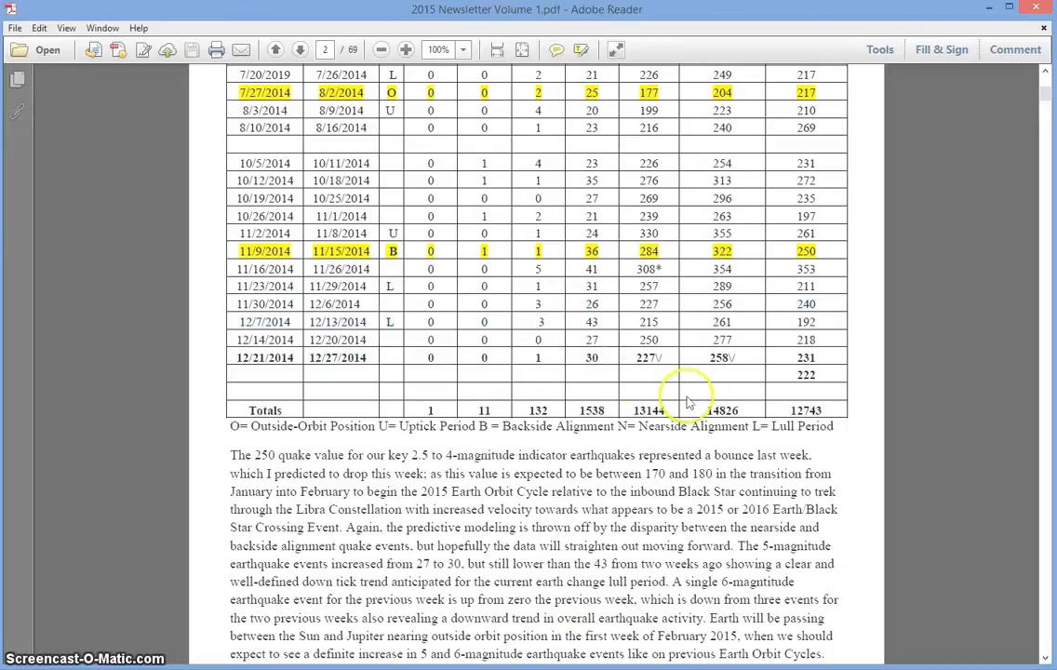
pyautogui.moveTo(538, 352)
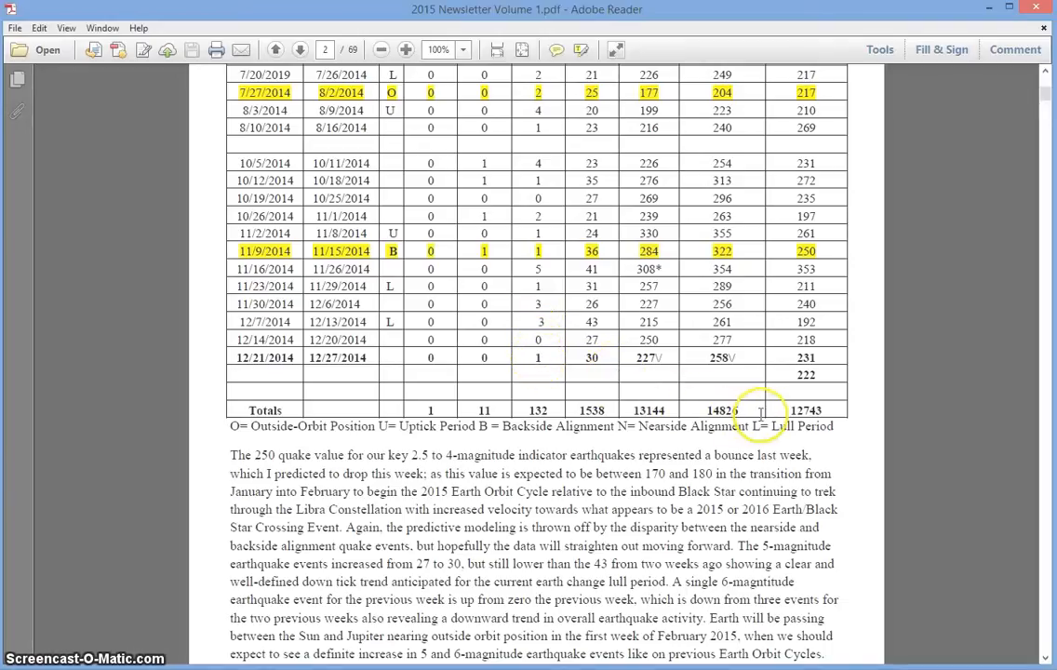
# Select the 14826 total in the Totals row, then scroll to the commentary paragraphs
pyautogui.doubleClick(721, 357)
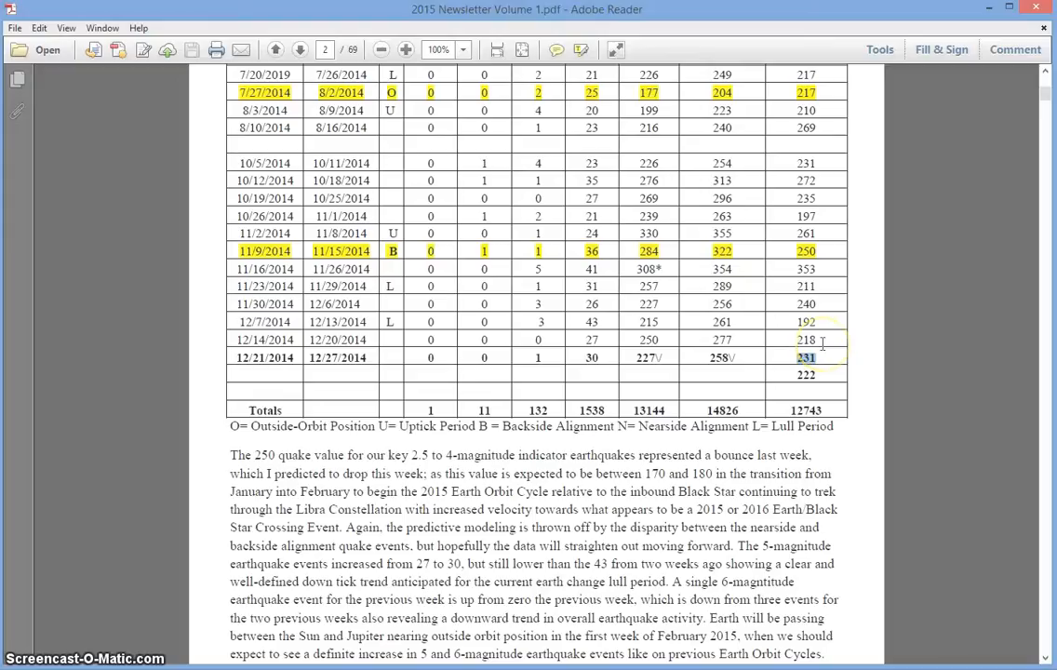
pyautogui.moveTo(814, 296)
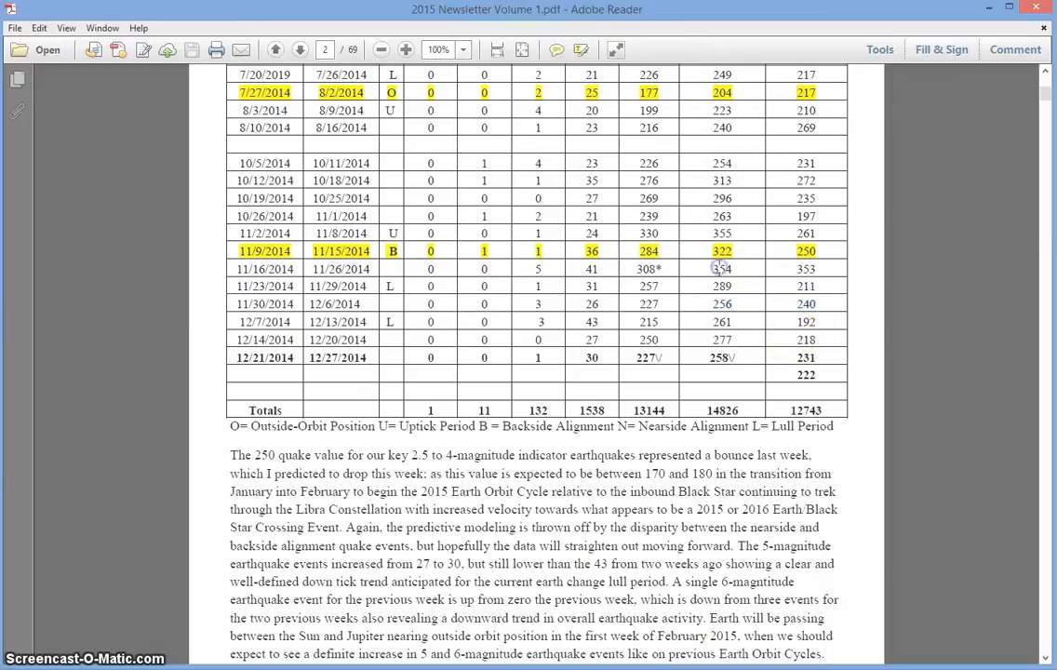
pyautogui.moveTo(712, 175)
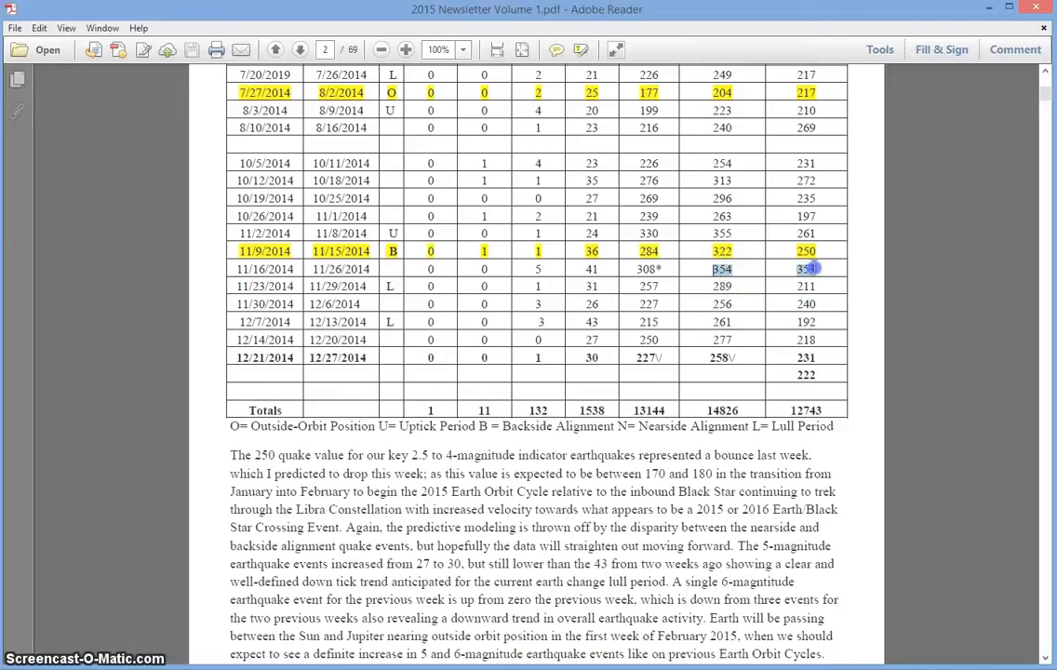
pyautogui.scroll(-3)
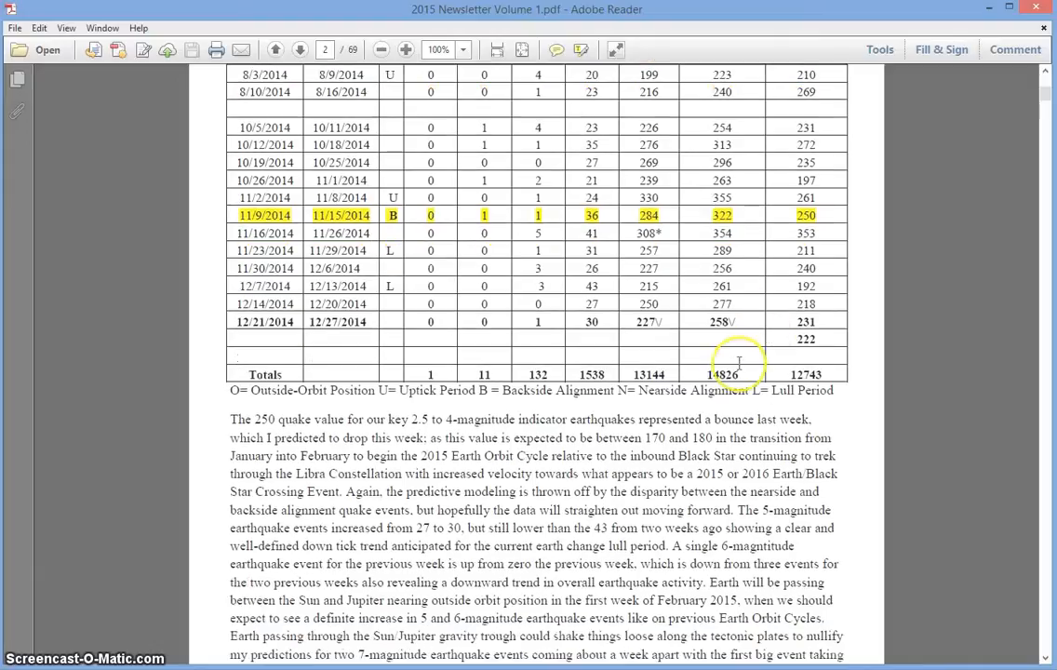
pyautogui.moveTo(707, 377)
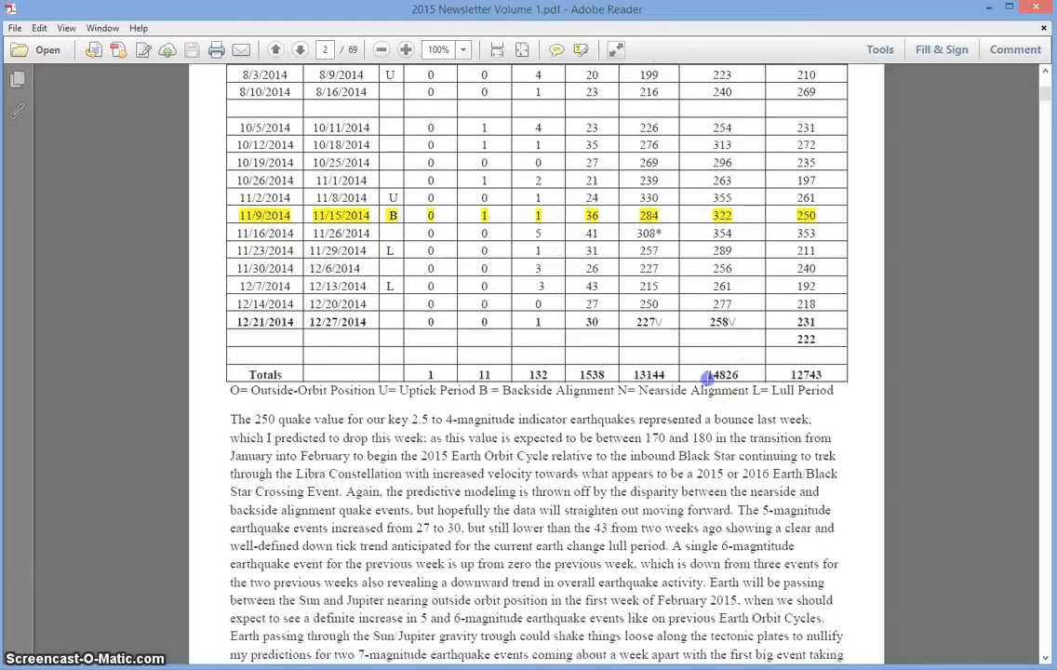
pyautogui.doubleClick(721, 374)
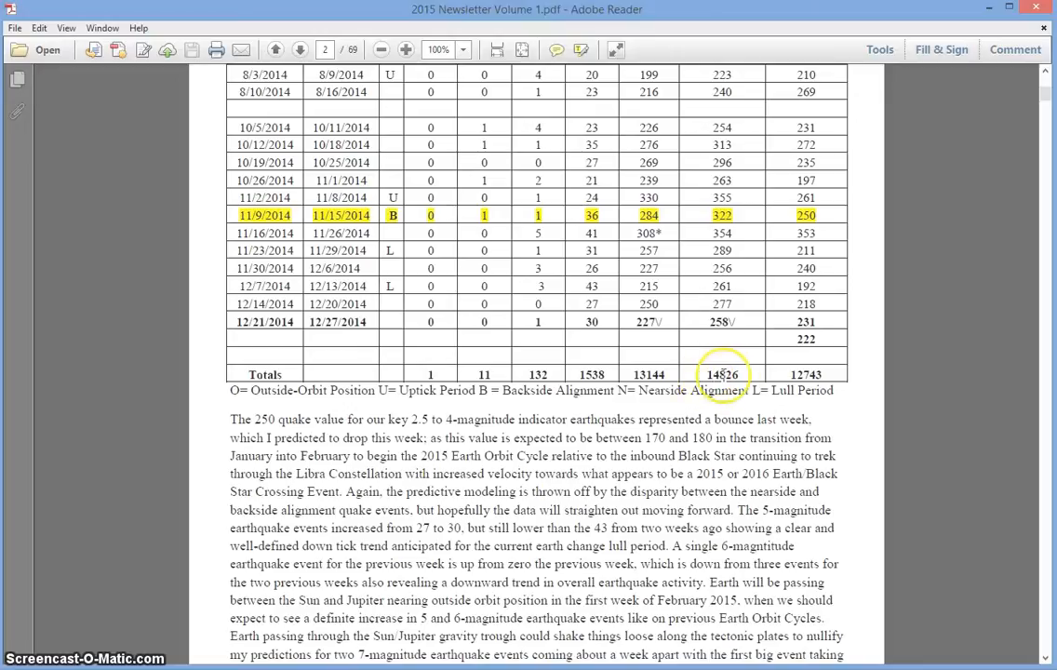
pyautogui.moveTo(807, 376)
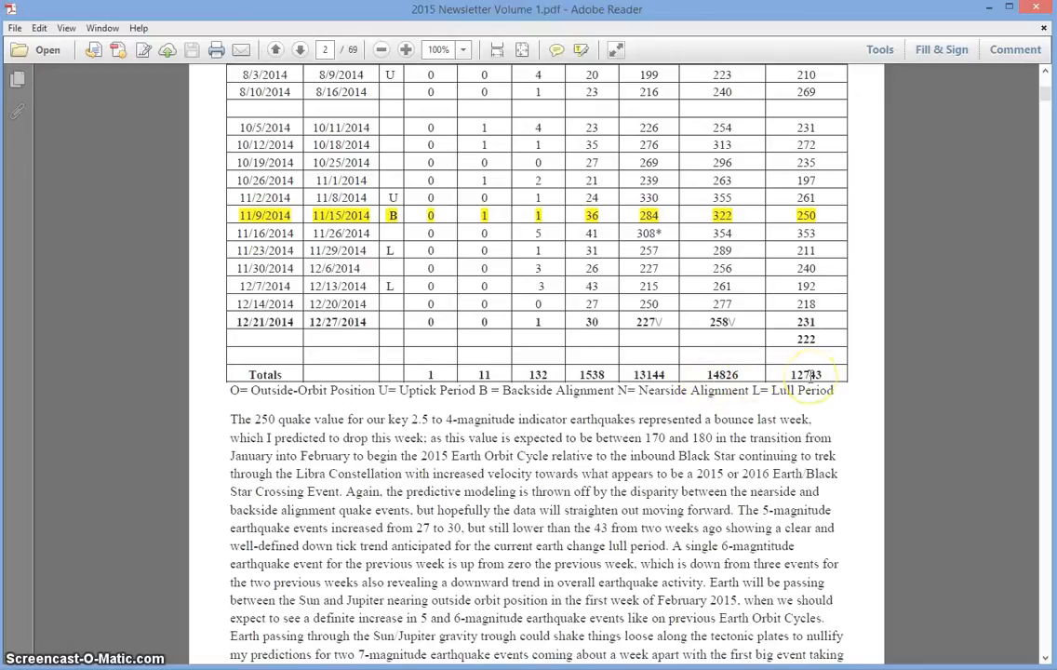
pyautogui.scroll(-3)
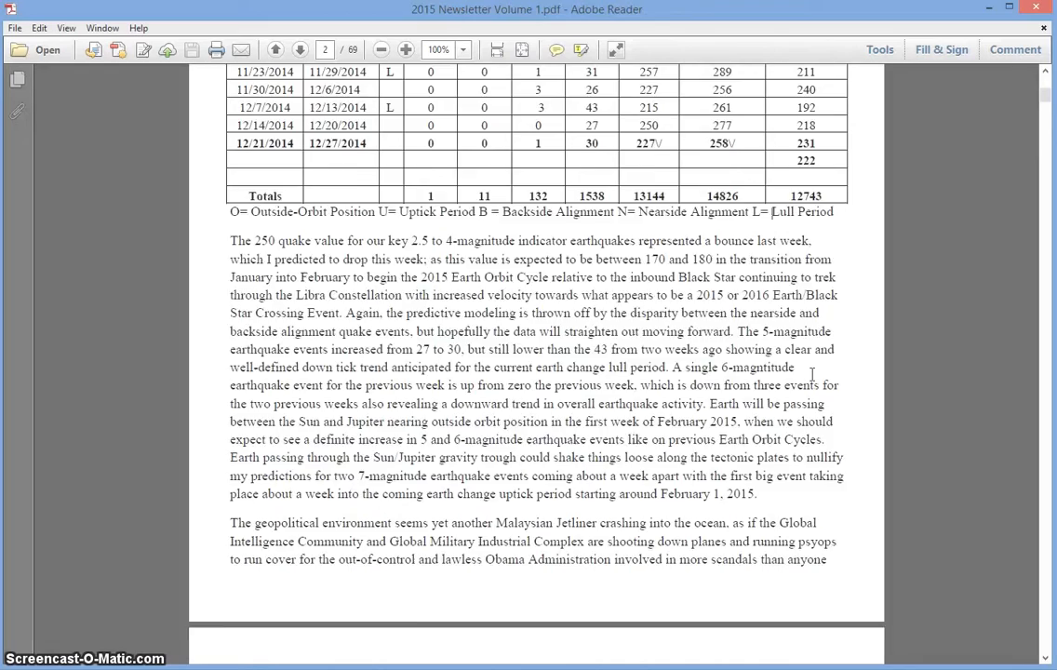
pyautogui.scroll(-3)
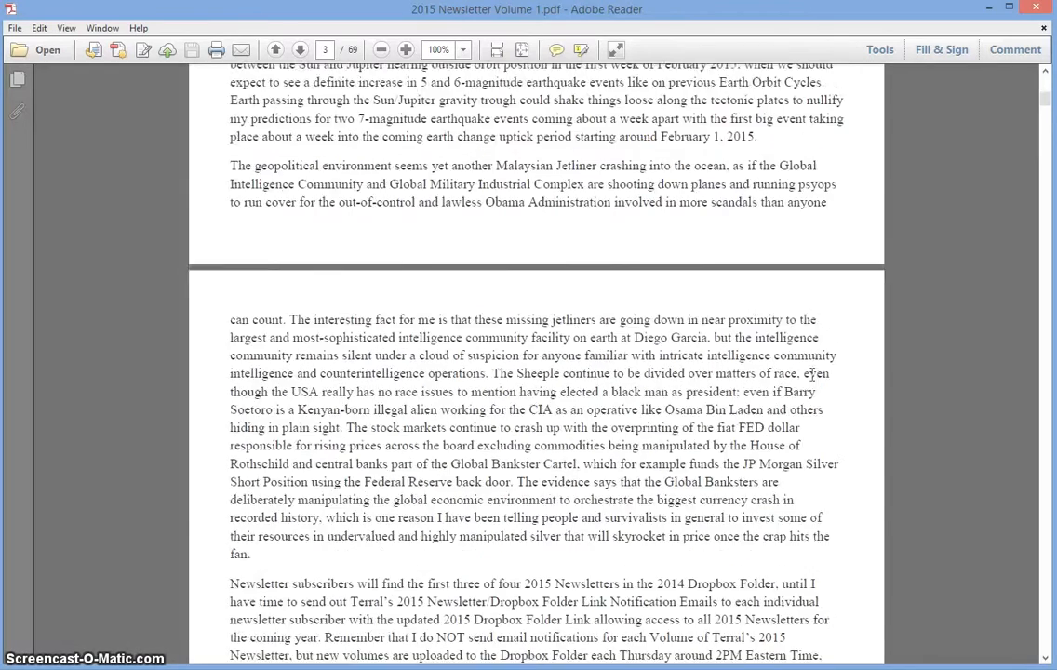
pyautogui.scroll(-3)
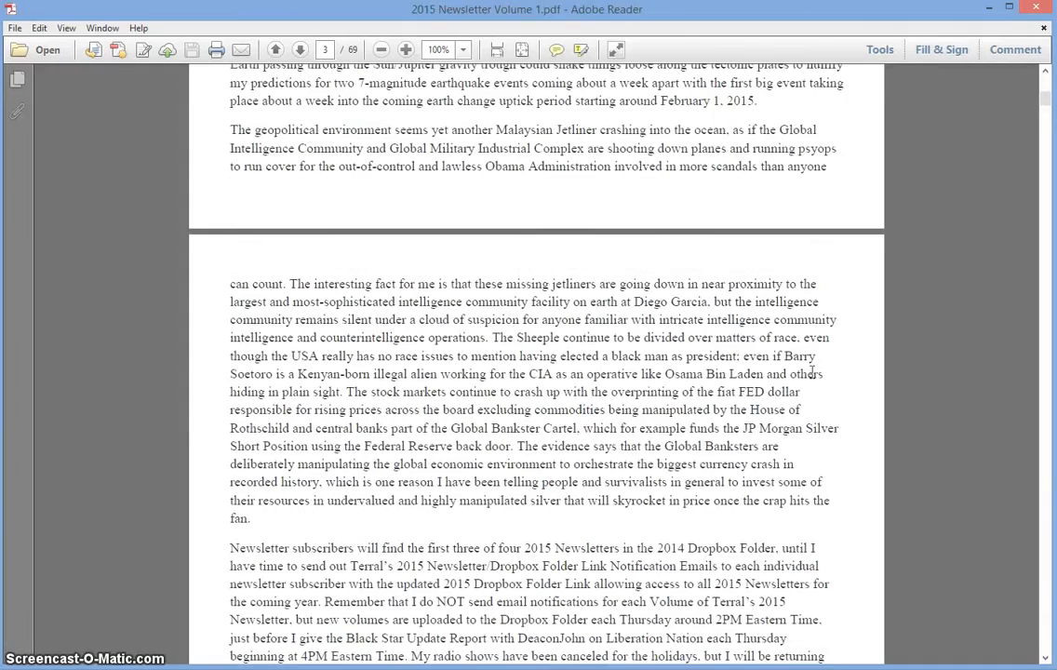
pyautogui.scroll(-3)
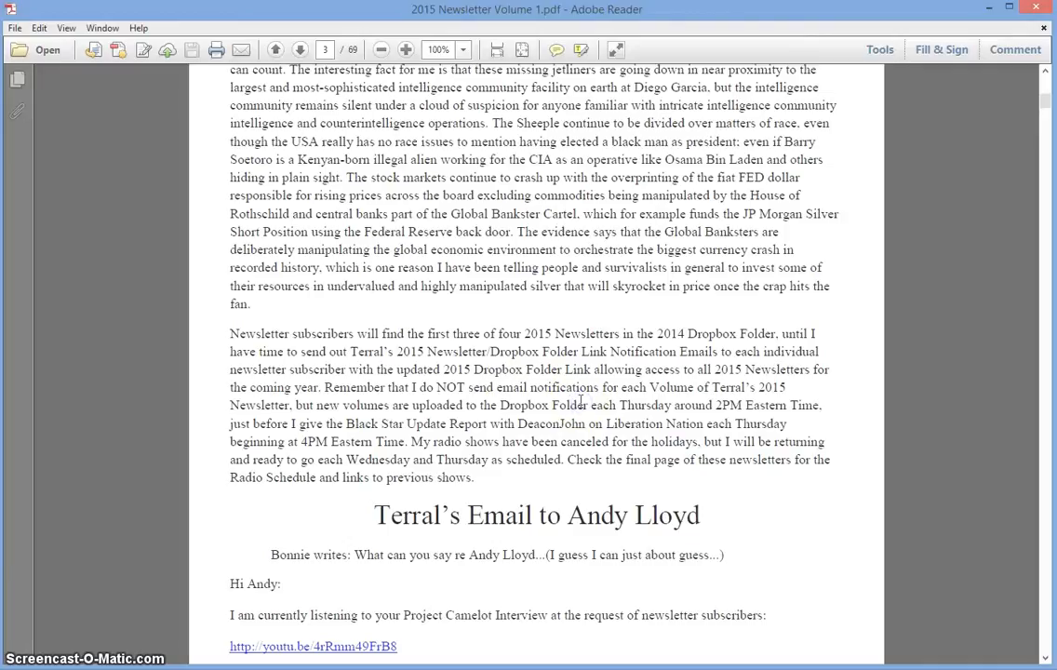
pyautogui.moveTo(622, 300)
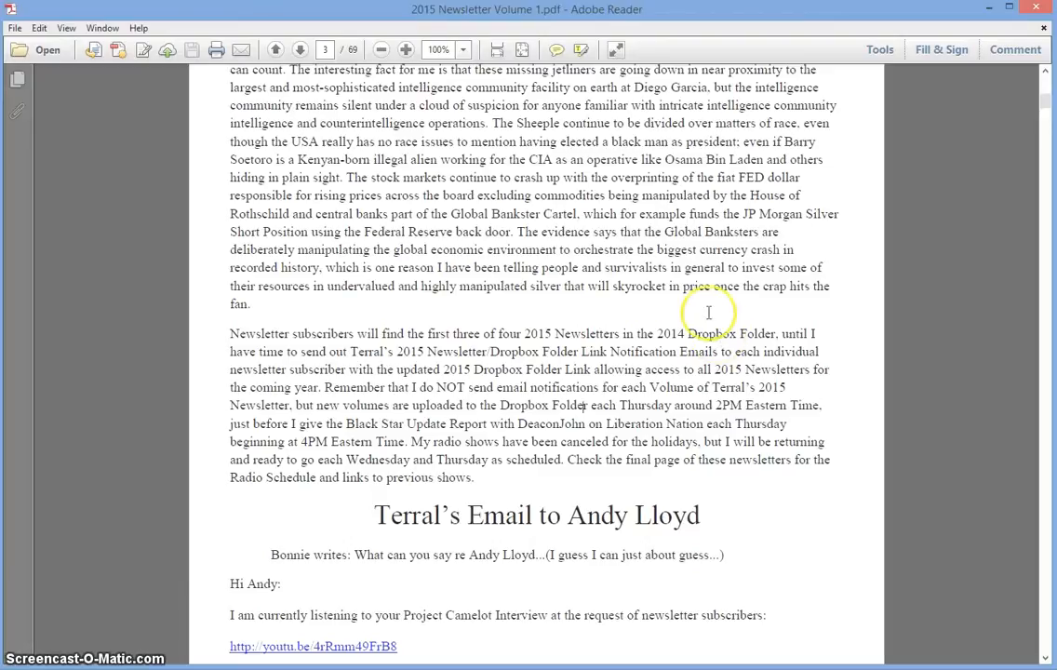
pyautogui.moveTo(693, 285)
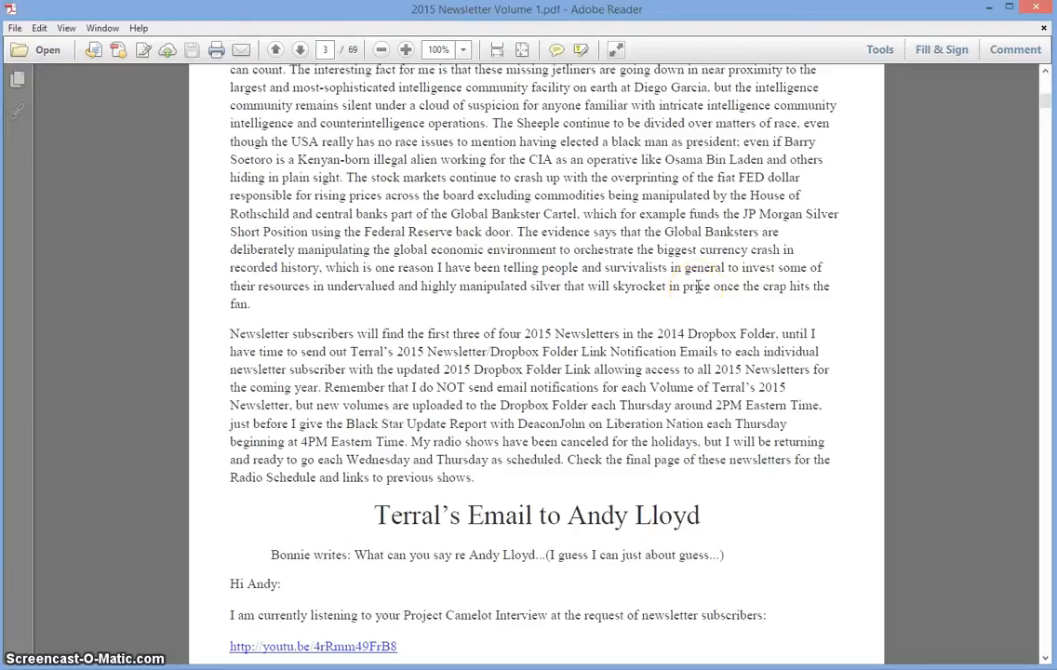
pyautogui.moveTo(700, 288)
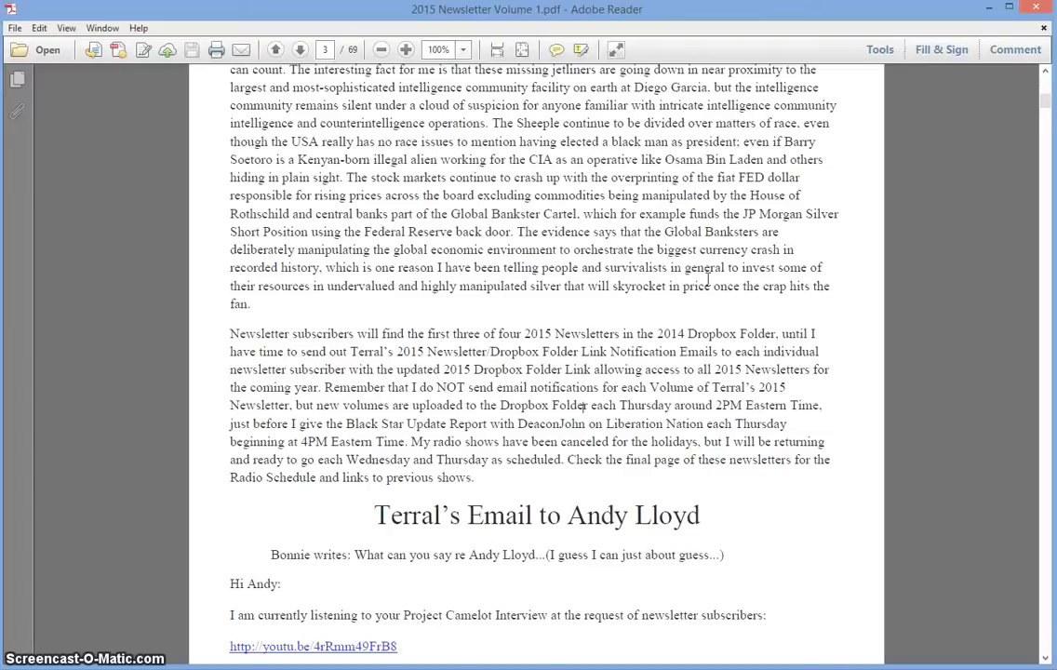
pyautogui.scroll(-3)
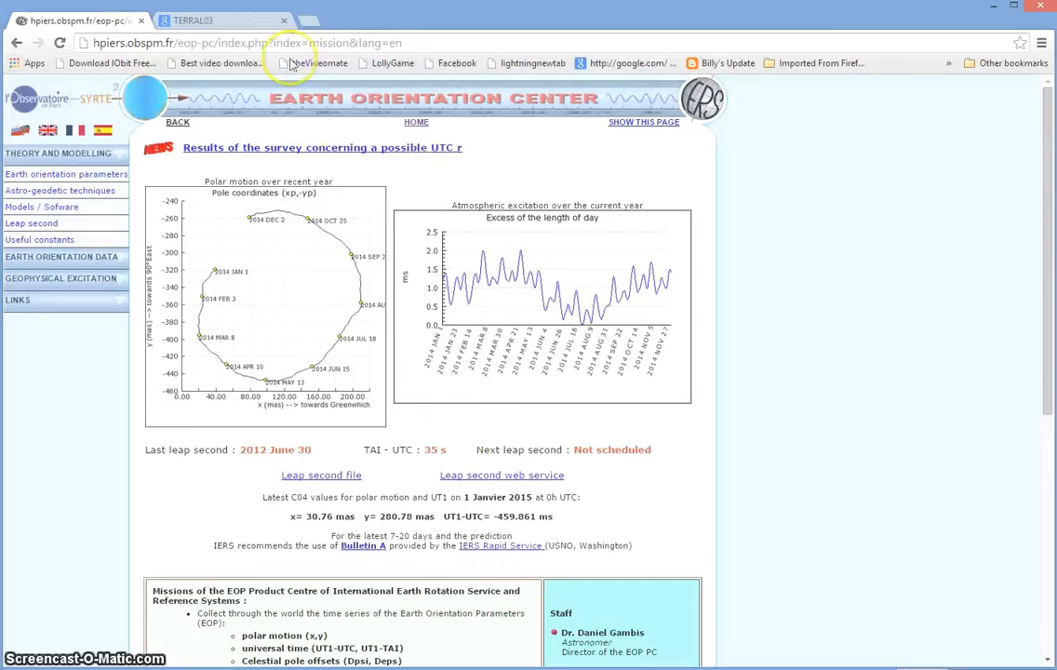
# Browse the terral03.com homepage, then return to the Earth Orientation Center tab
pyautogui.click(223, 19)
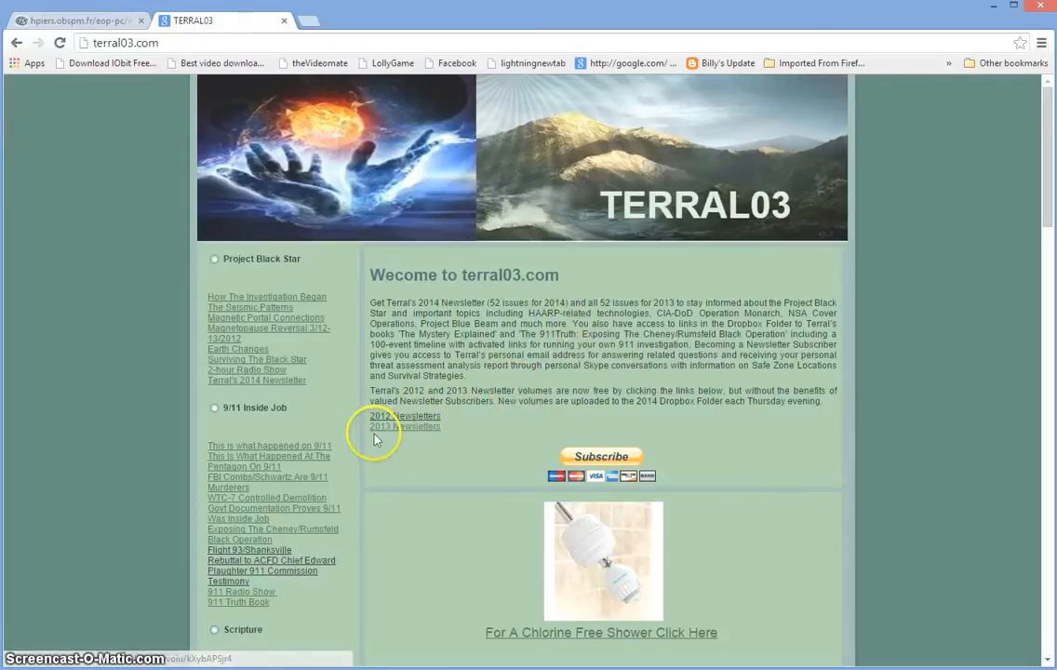
pyautogui.moveTo(416, 426)
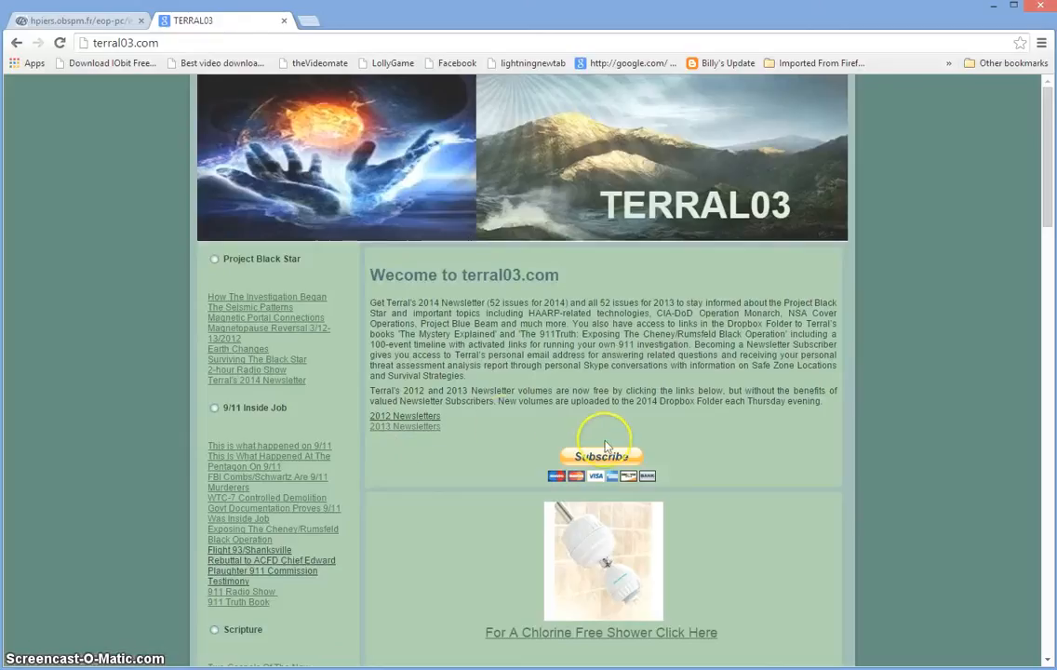
pyautogui.scroll(-3)
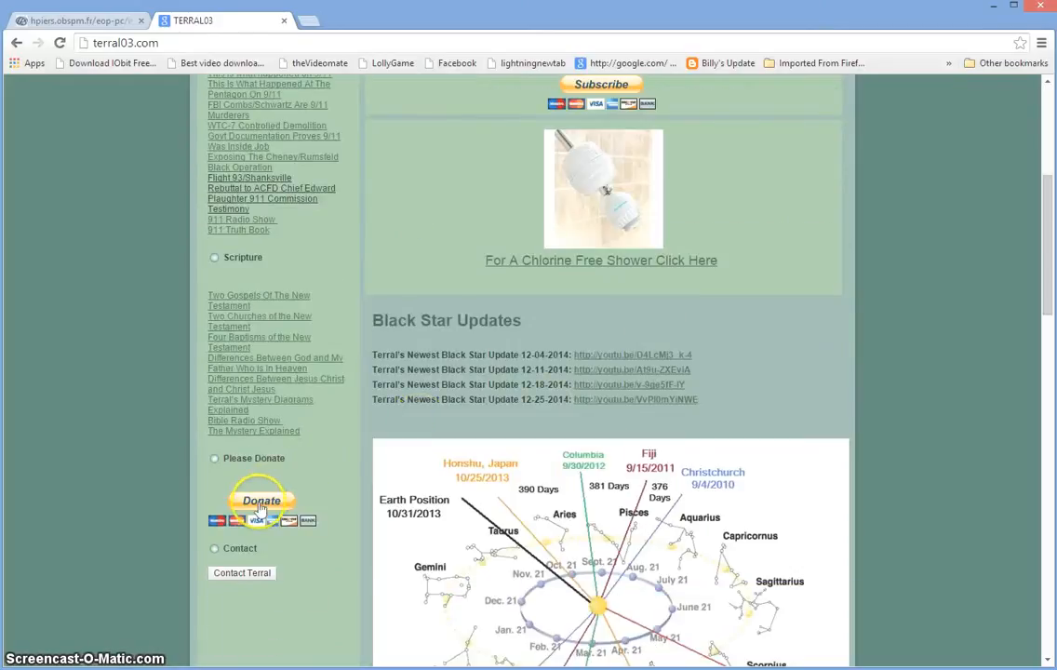
pyautogui.scroll(-3)
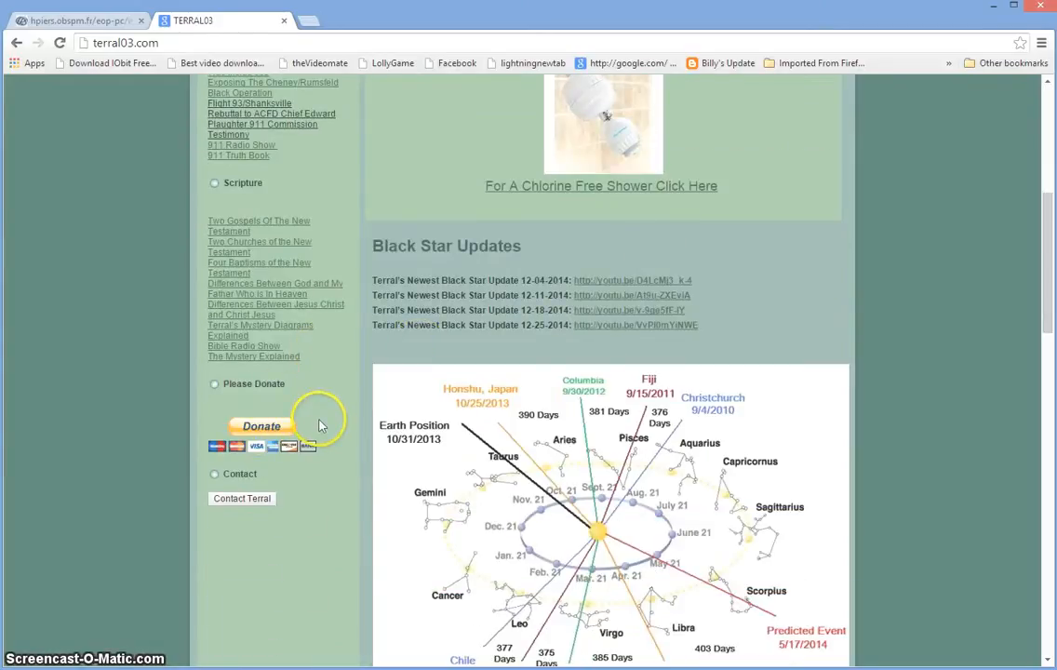
pyautogui.moveTo(317, 389)
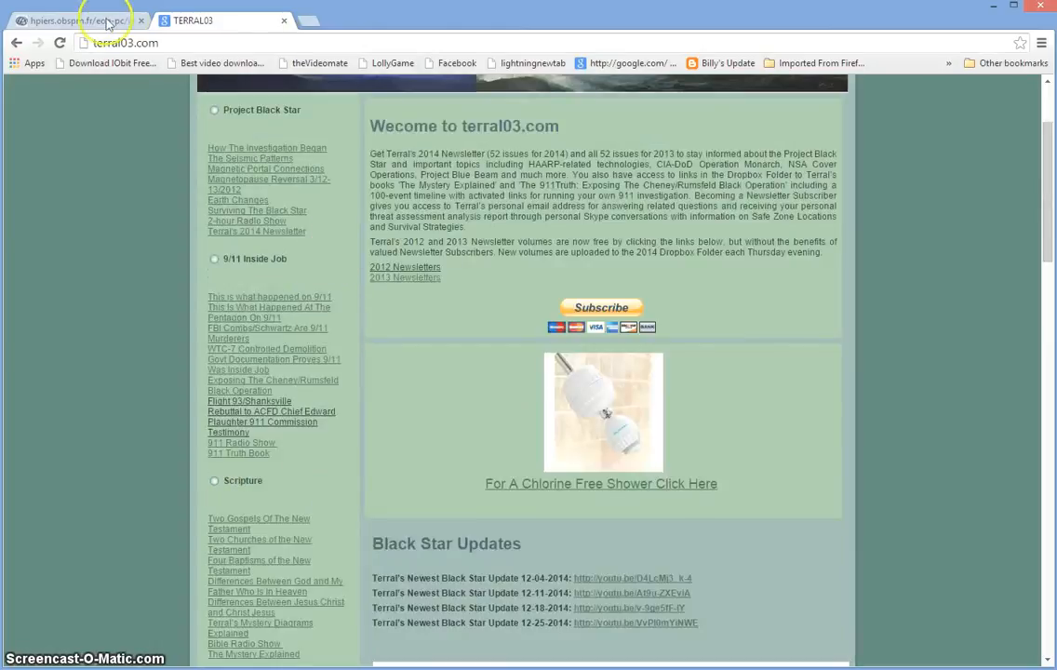
pyautogui.click(70, 20)
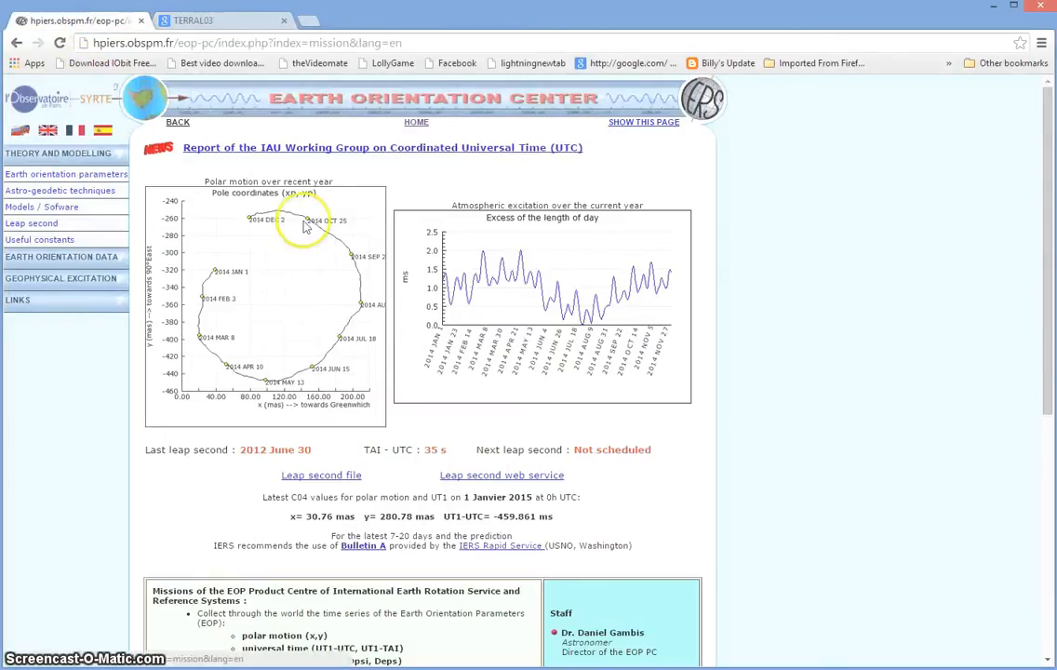
pyautogui.moveTo(279, 379)
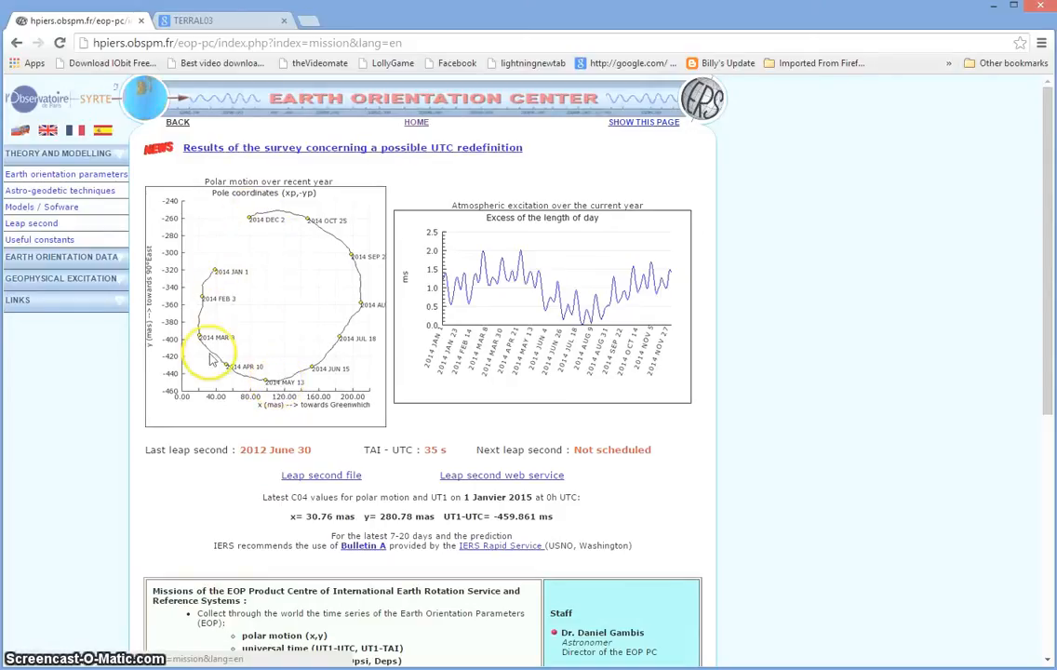
pyautogui.moveTo(251, 214)
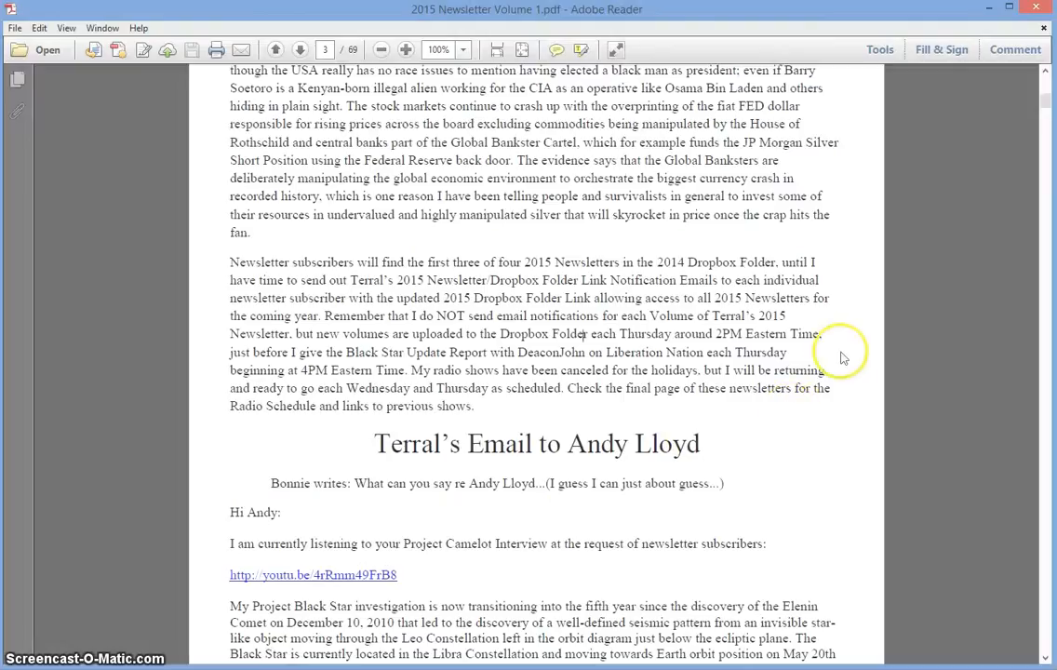
# Scroll past the email heading and YouTube interview link to Black Star points 1 and 2
pyautogui.scroll(-3)
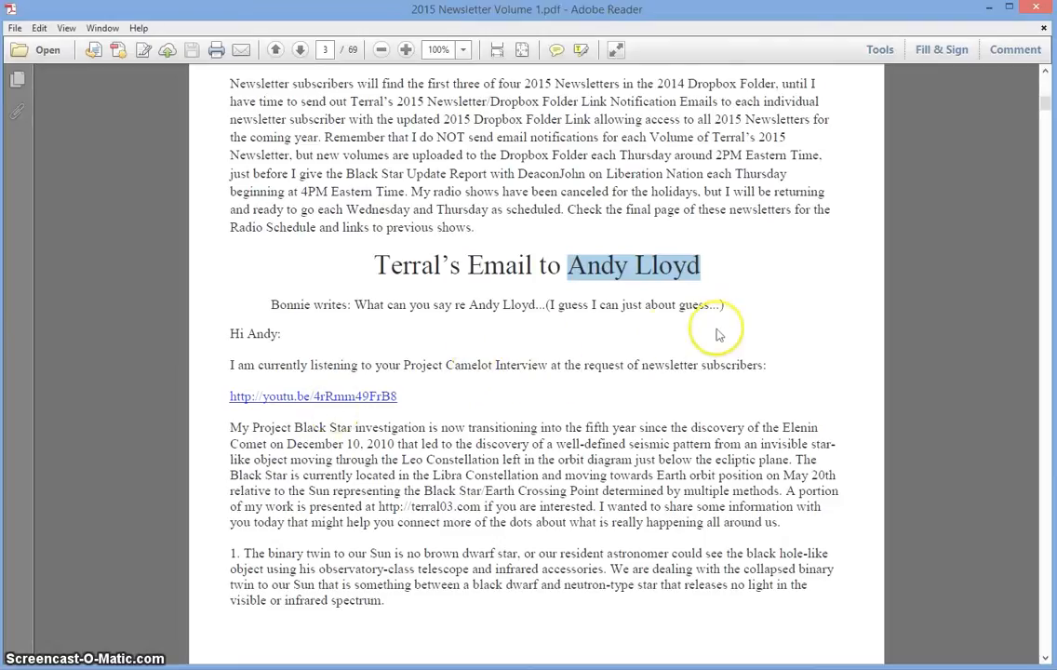
pyautogui.scroll(-3)
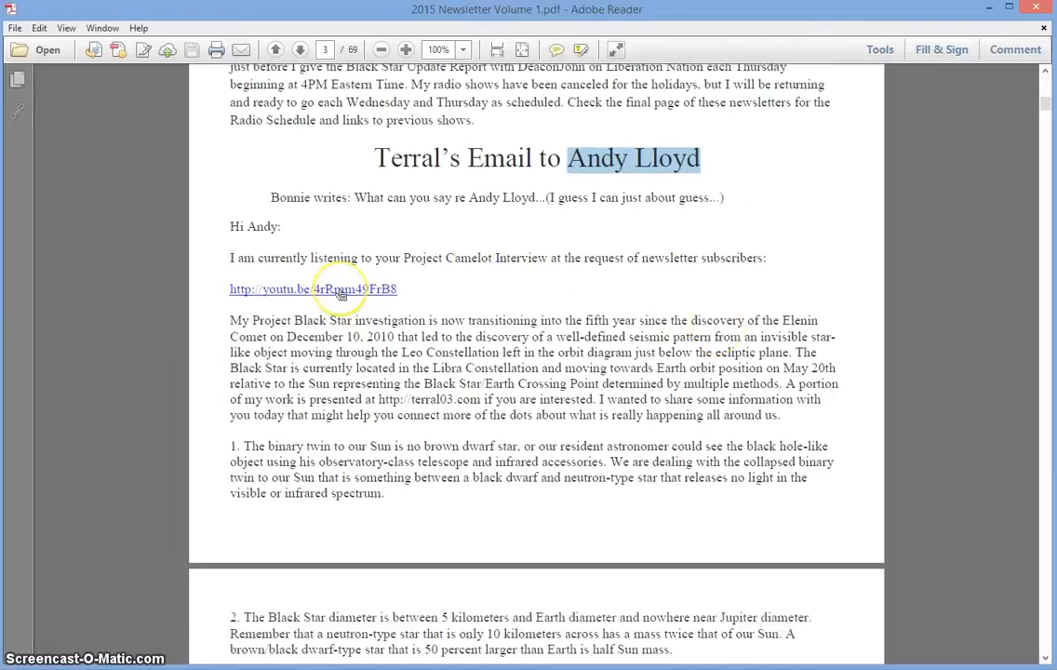
pyautogui.moveTo(340, 288)
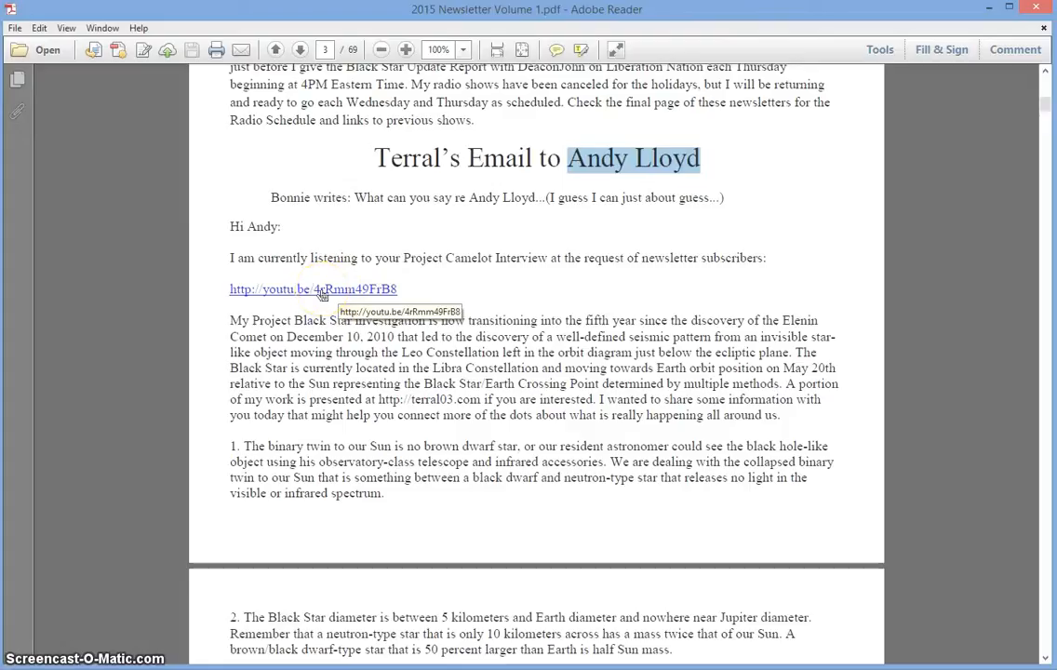
pyautogui.moveTo(549, 298)
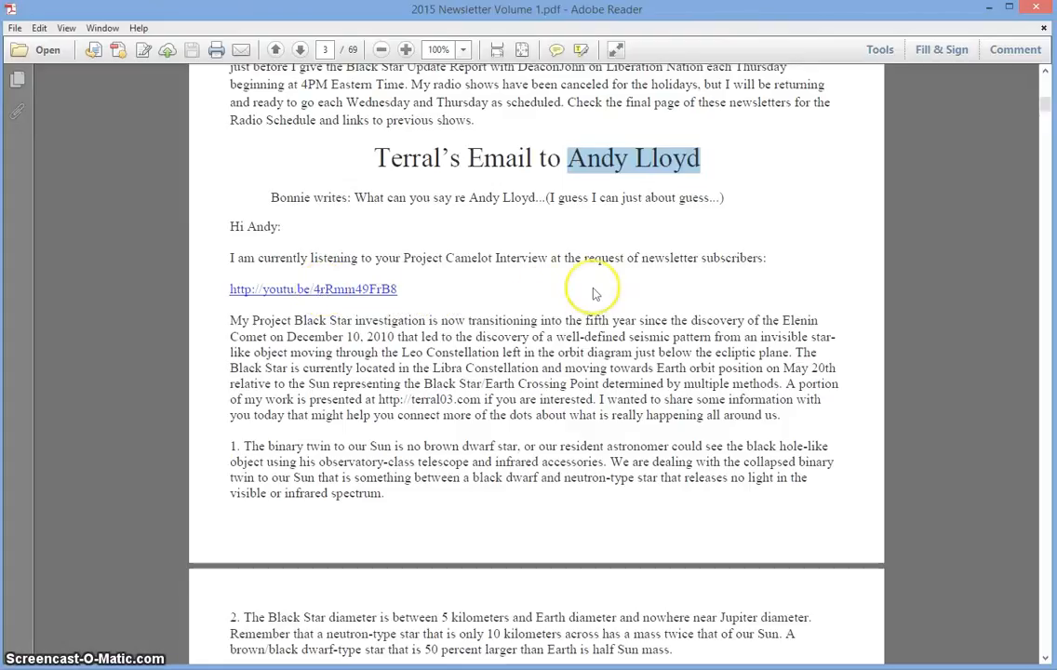
pyautogui.scroll(-3)
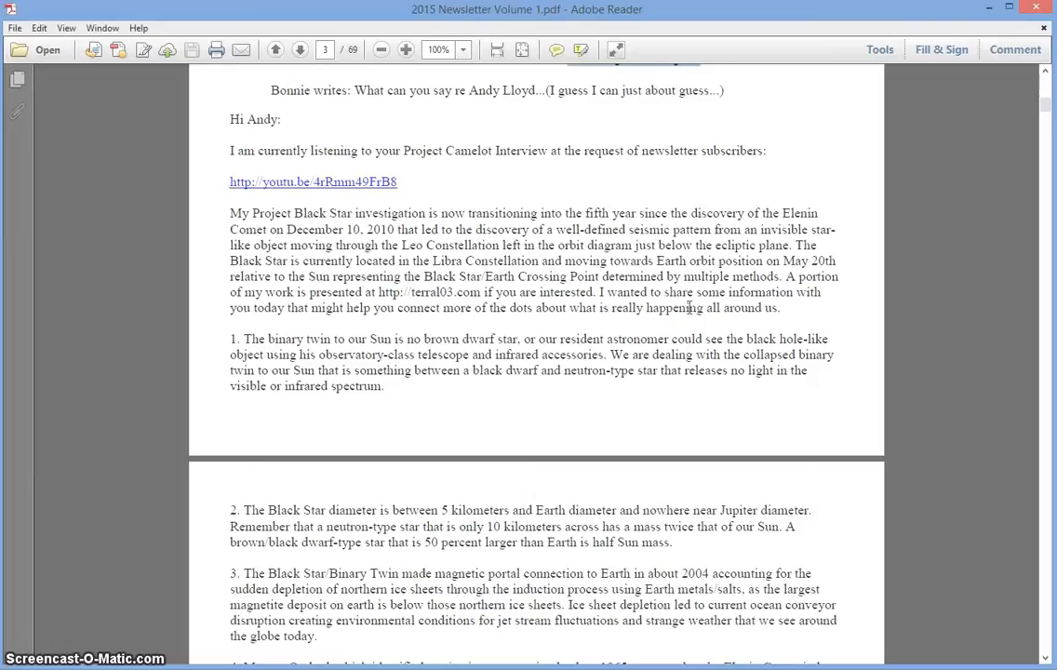
# Scroll through pages 4–5 past points 2–10 to Terral's sign-off
pyautogui.scroll(-3)
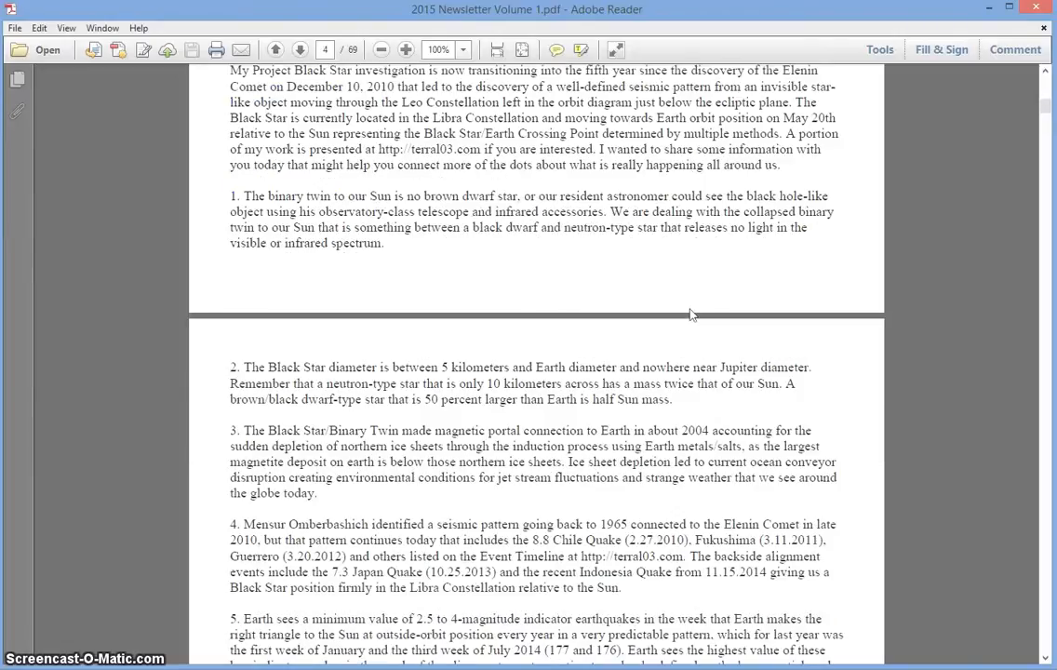
pyautogui.moveTo(689, 313)
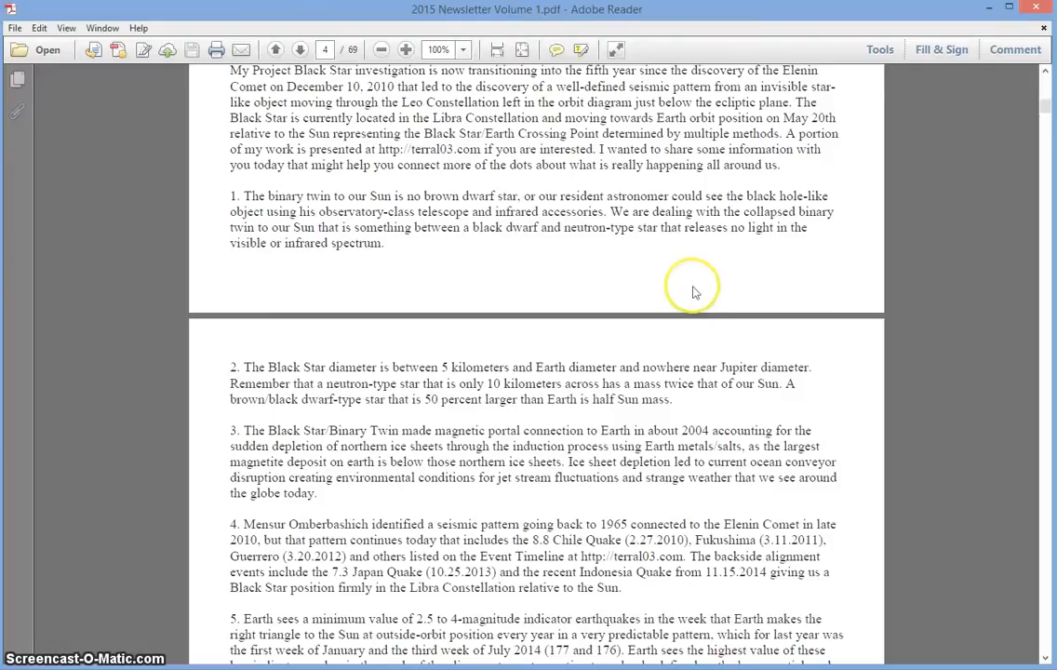
pyautogui.scroll(-3)
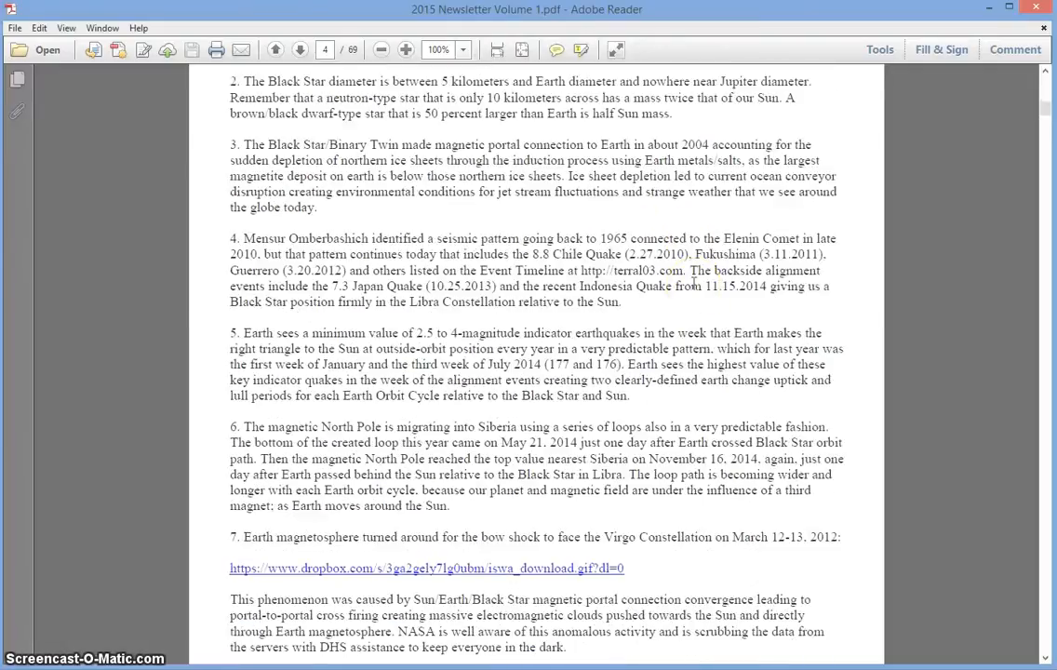
pyautogui.scroll(-3)
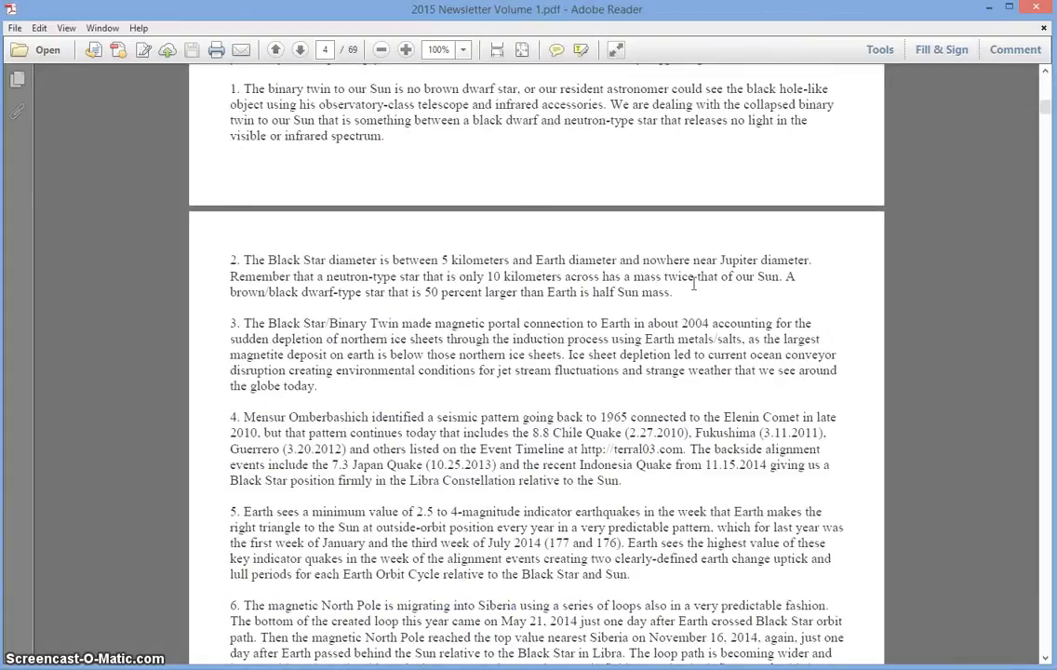
pyautogui.scroll(-3)
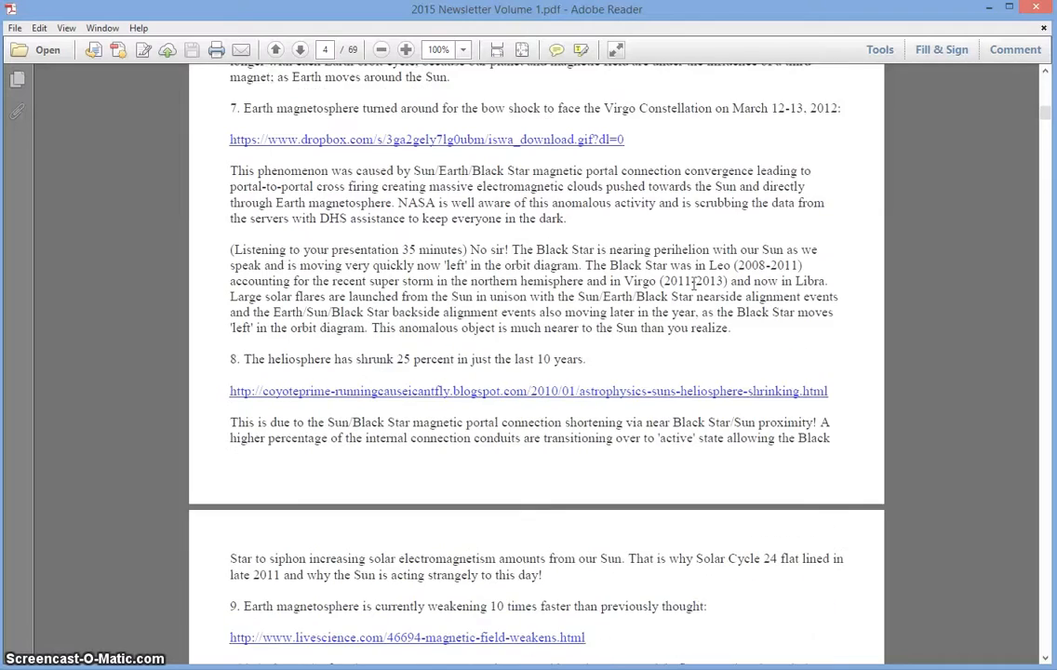
pyautogui.scroll(-3)
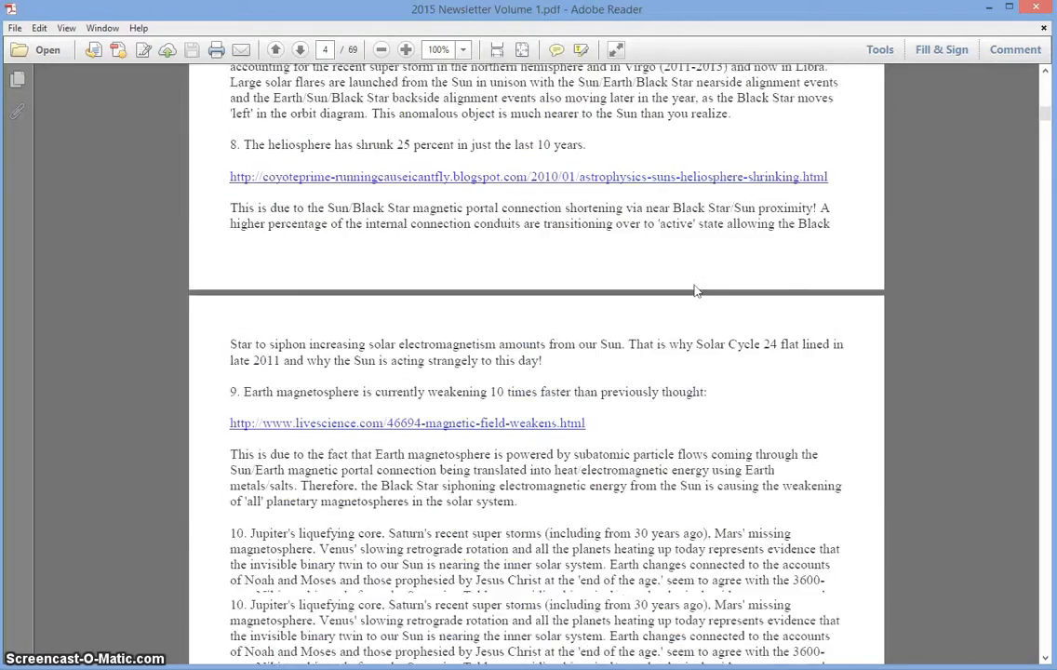
pyautogui.scroll(-3)
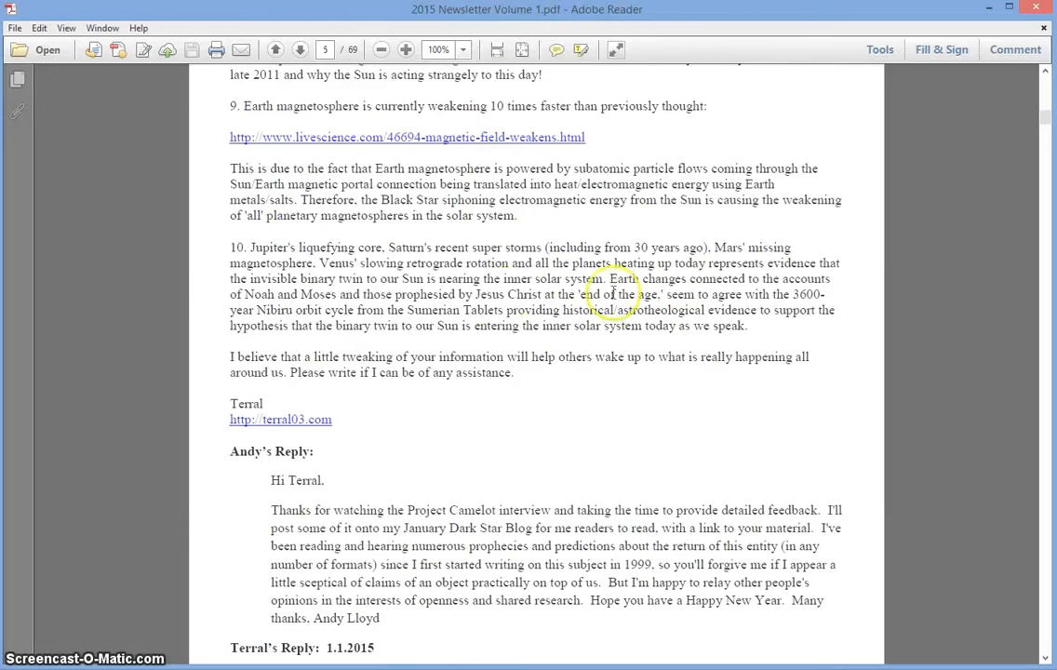
pyautogui.moveTo(456, 214)
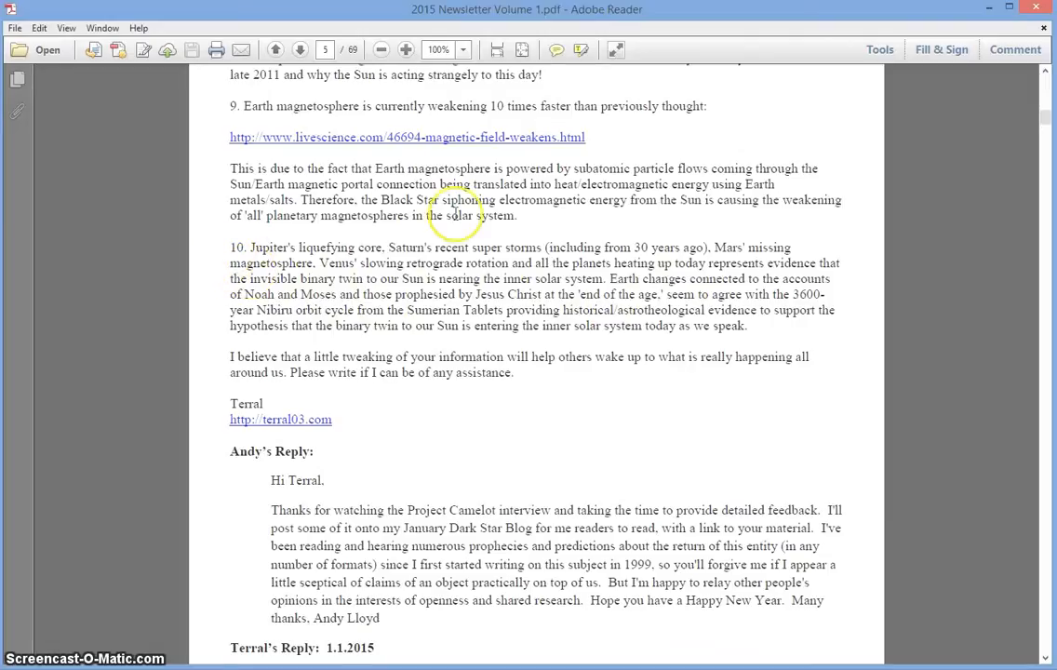
pyautogui.moveTo(237, 247)
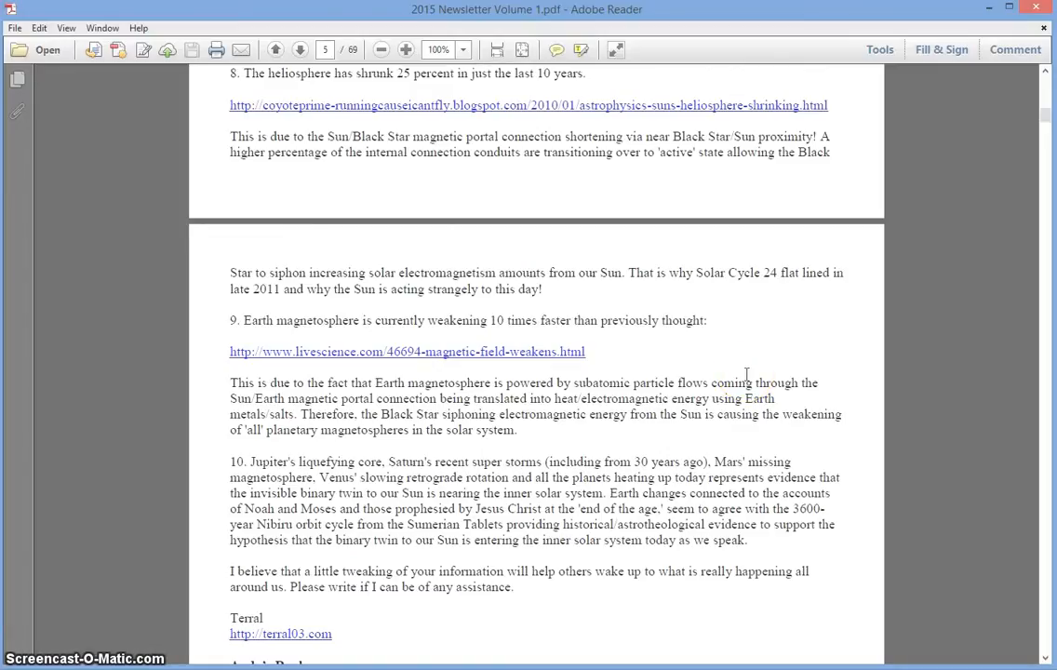
pyautogui.click(275, 49)
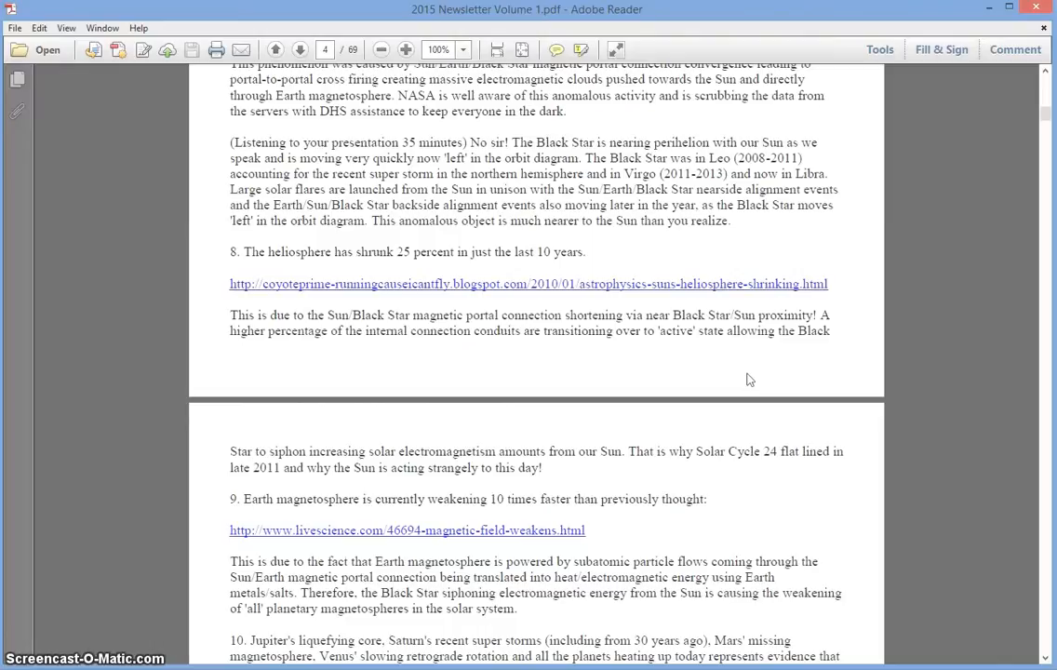
pyautogui.scroll(3)
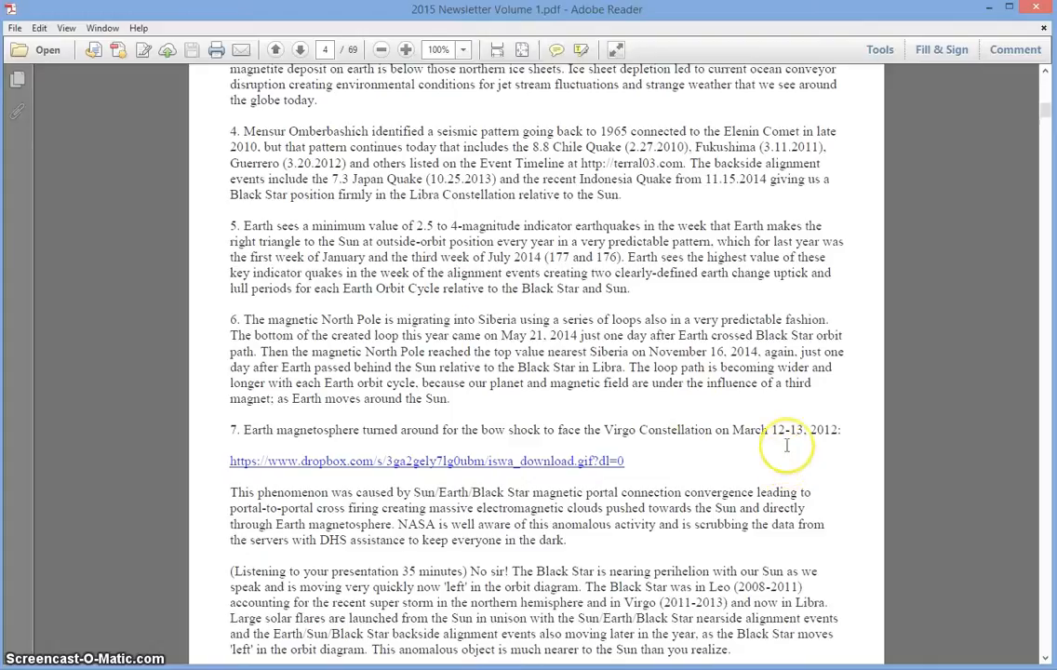
pyautogui.moveTo(522, 477)
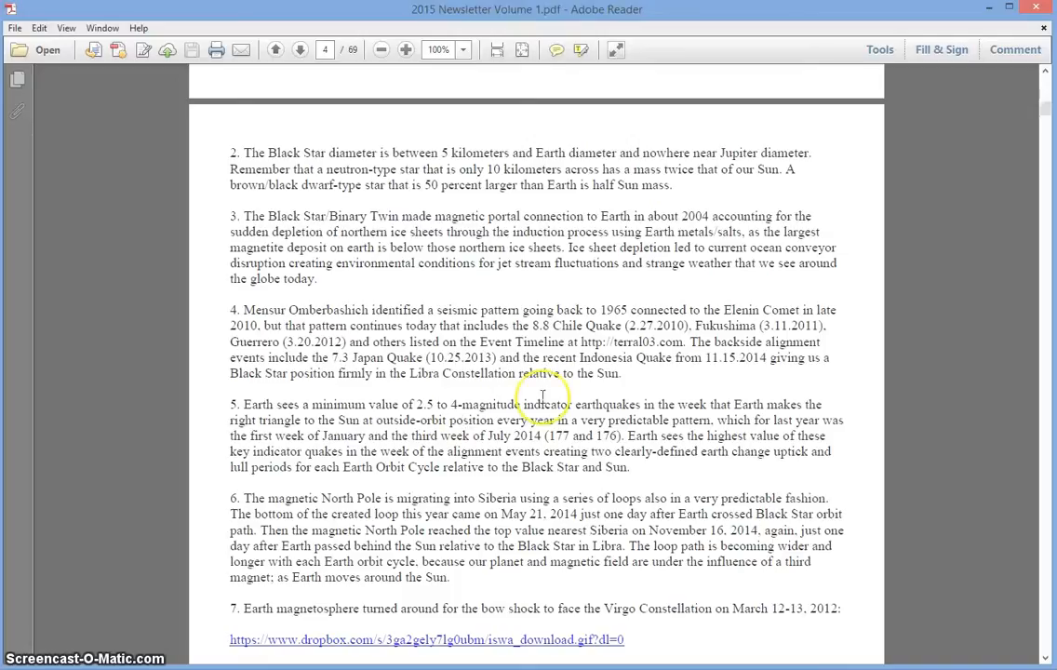
pyautogui.scroll(-3)
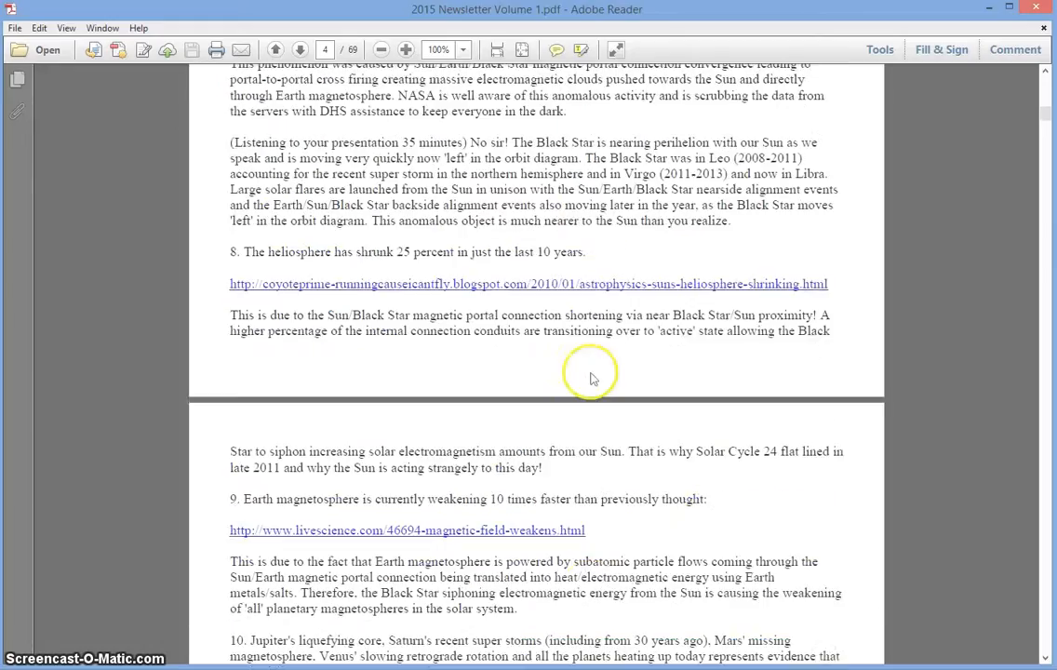
pyautogui.scroll(-3)
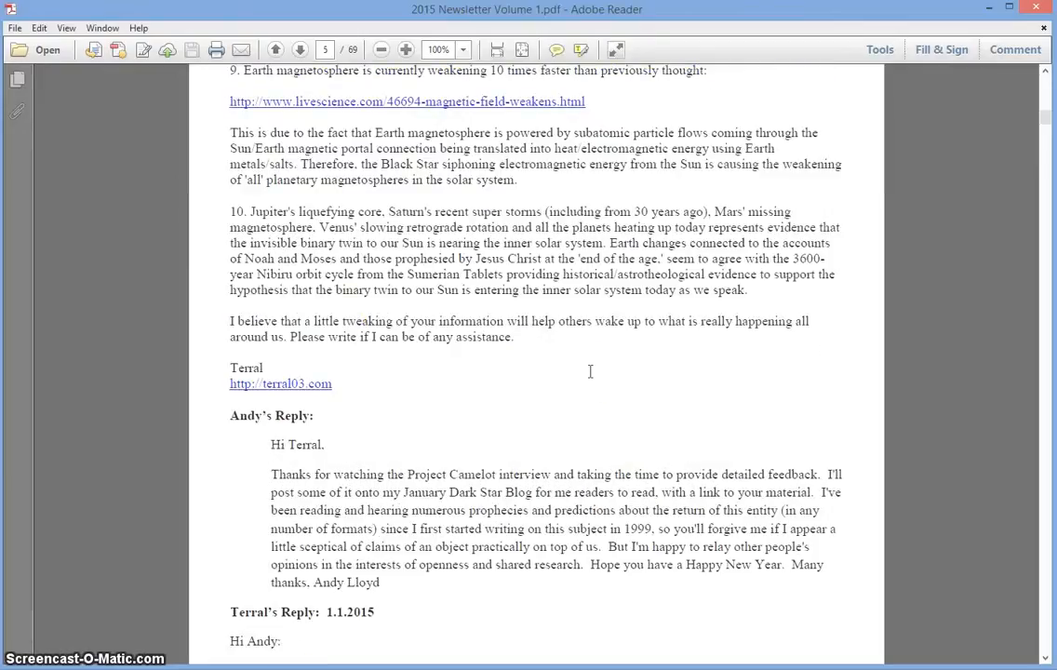
pyautogui.scroll(-3)
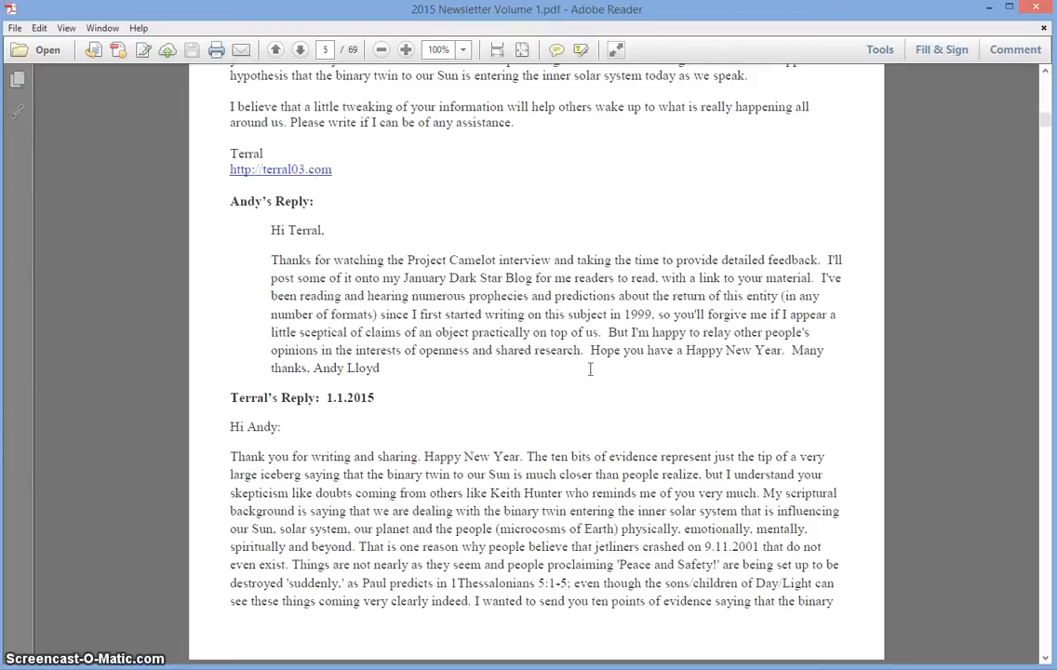
pyautogui.scroll(-3)
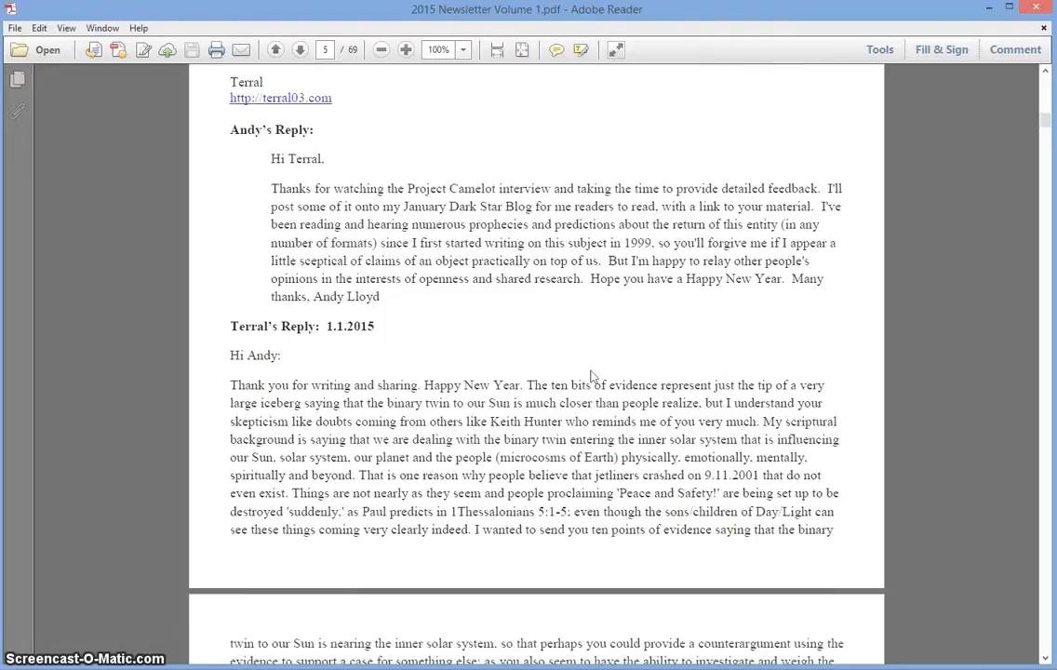
pyautogui.scroll(-3)
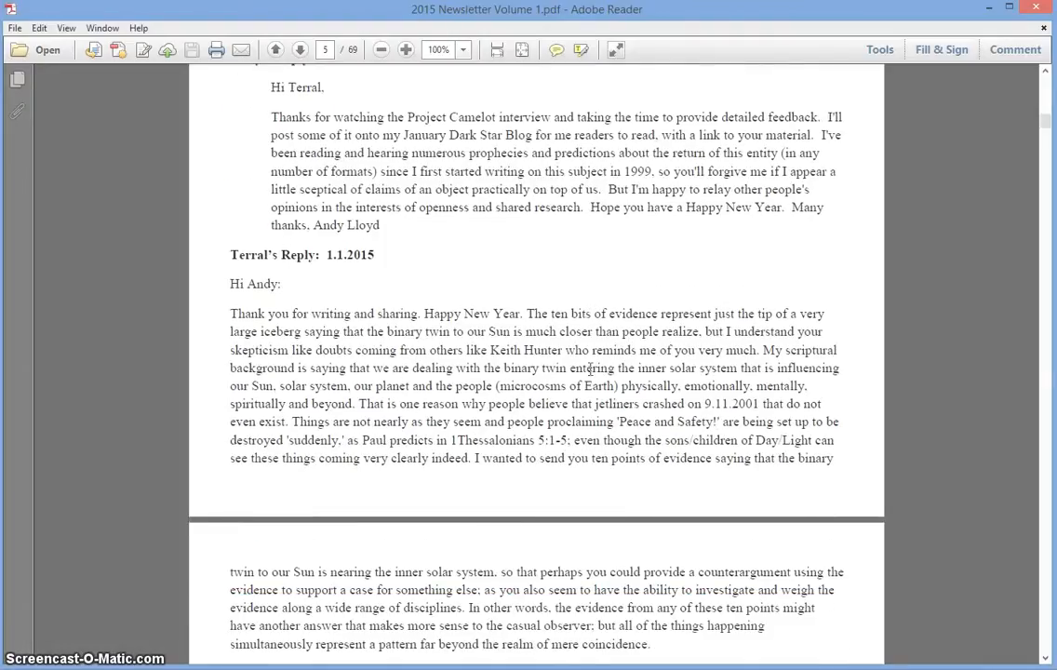
pyautogui.scroll(-3)
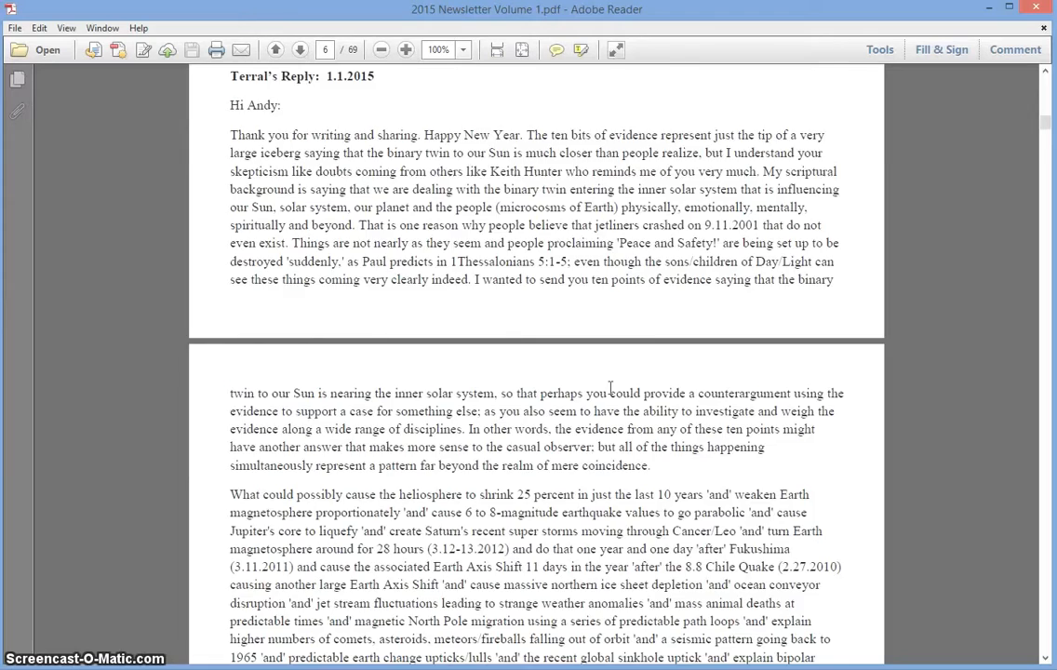
pyautogui.scroll(-3)
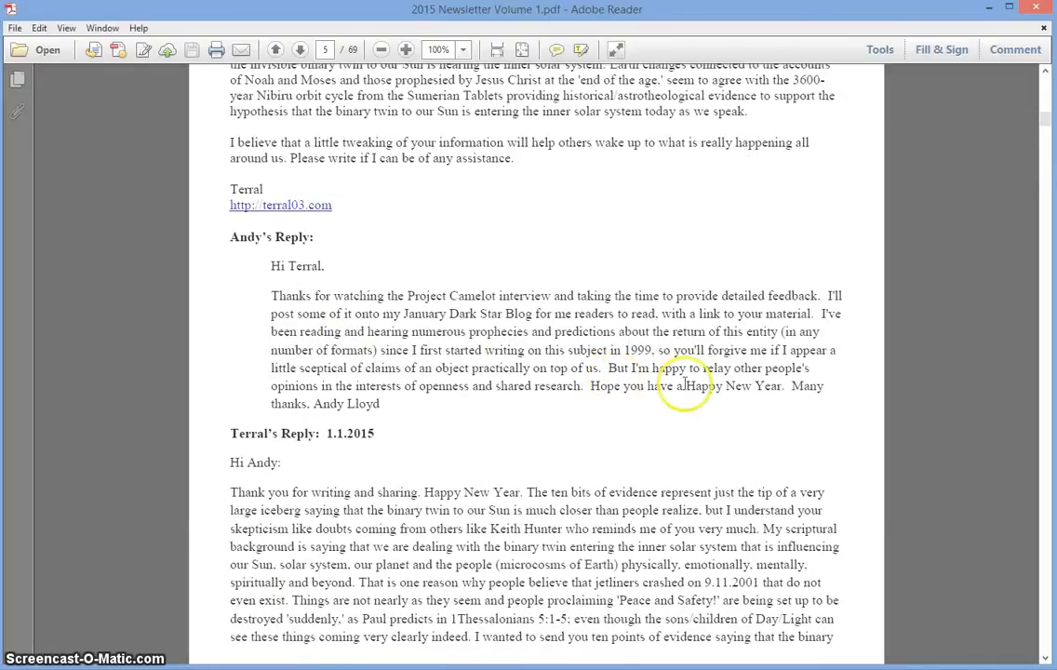
pyautogui.scroll(-3)
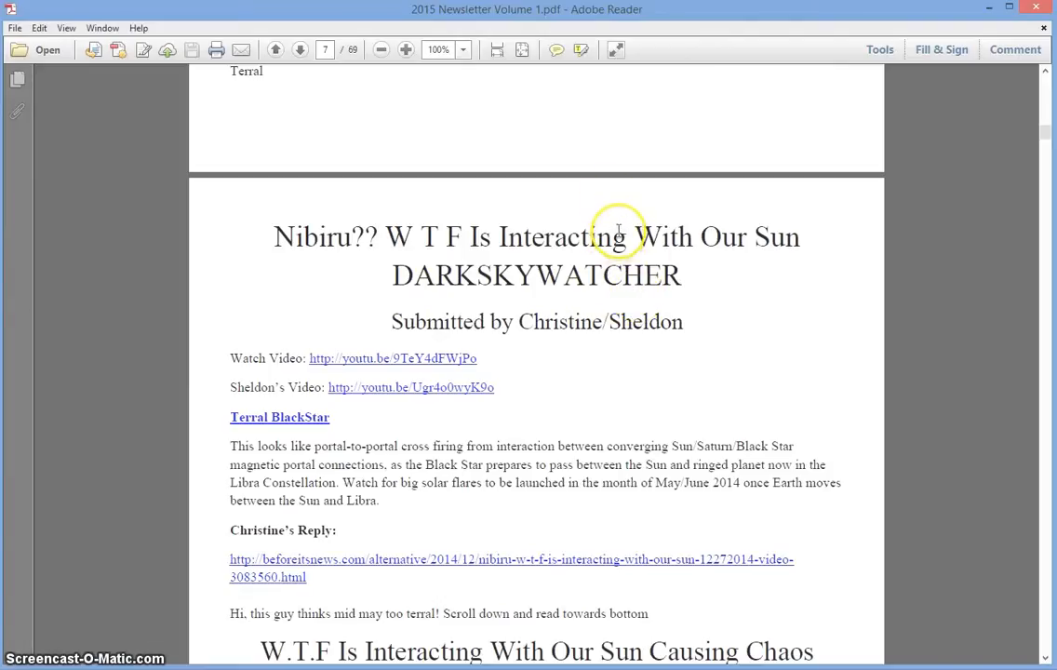
# Scroll page 7 down to Bonnie's Take with the sun video and YouTube links
pyautogui.scroll(-3)
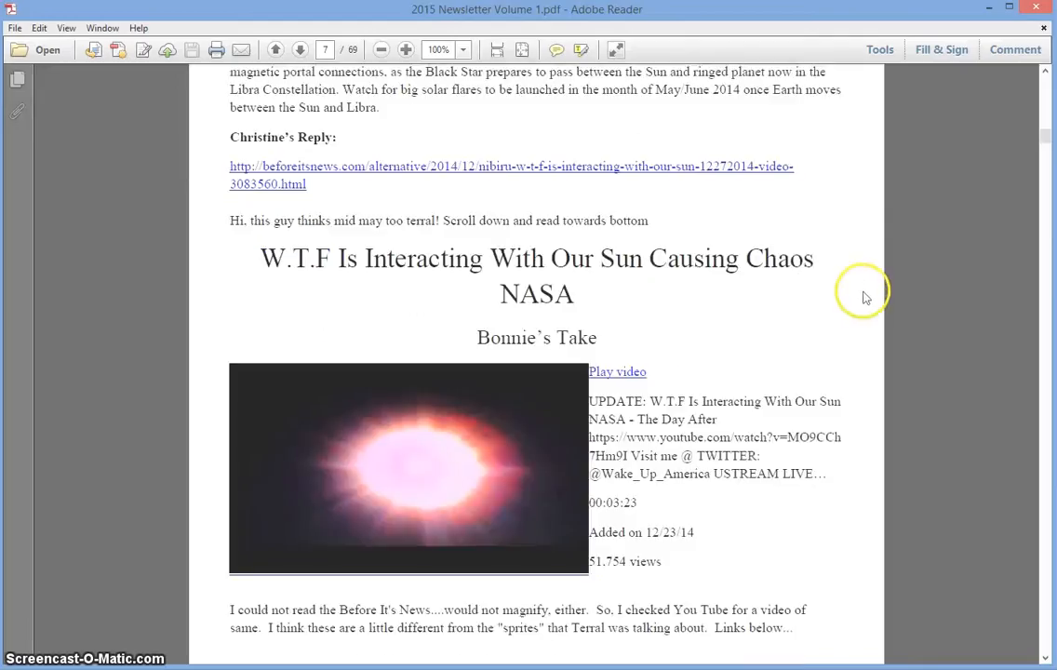
pyautogui.scroll(-3)
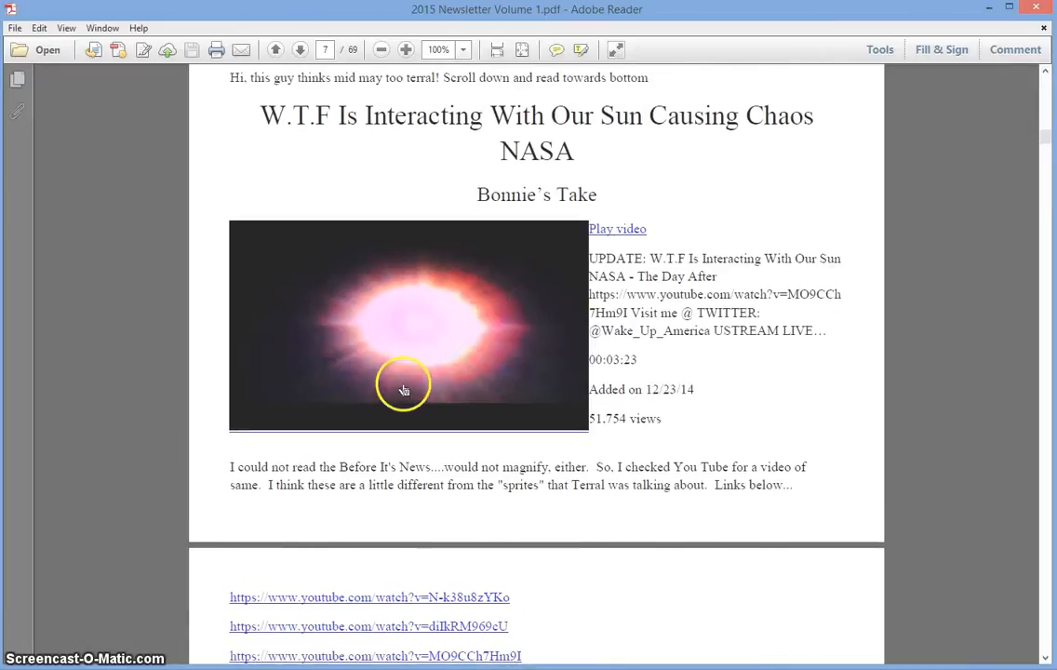
pyautogui.moveTo(446, 331)
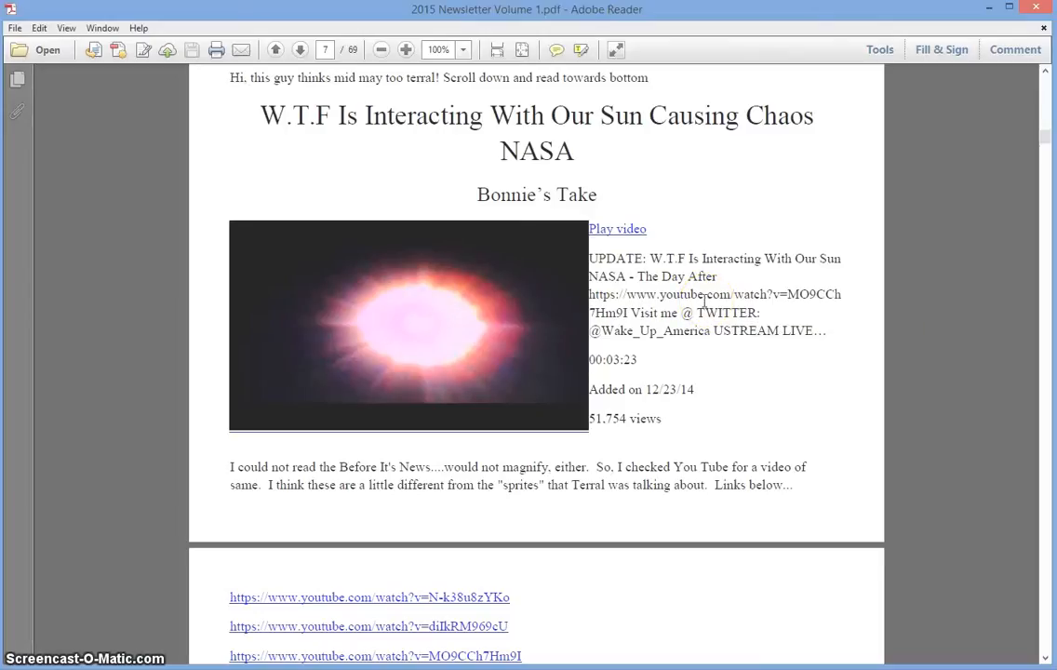
pyautogui.scroll(-3)
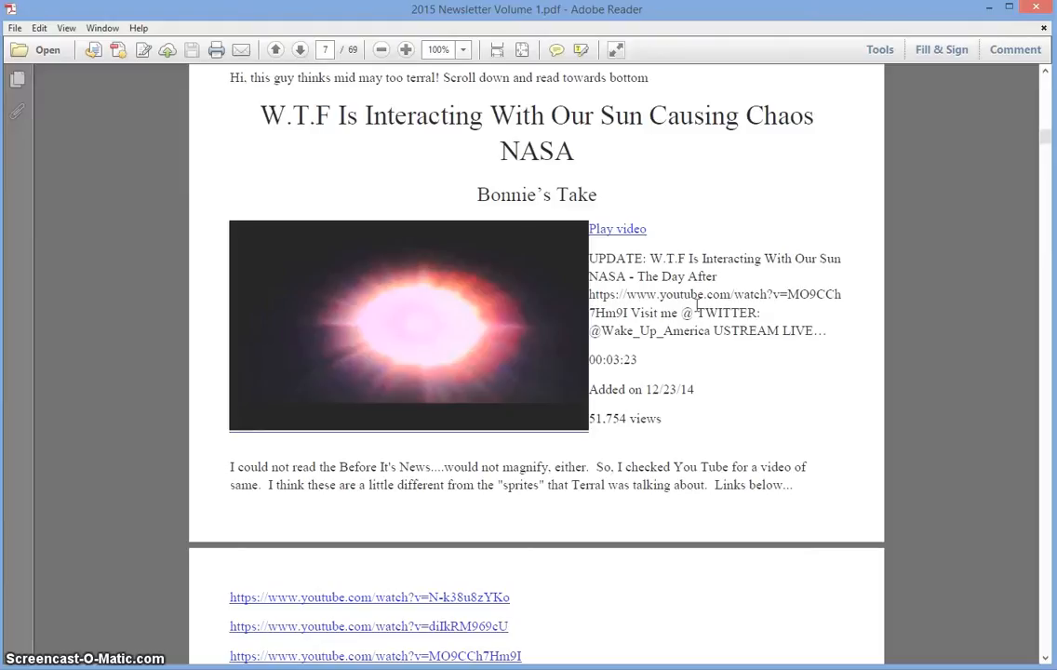
pyautogui.moveTo(697, 305)
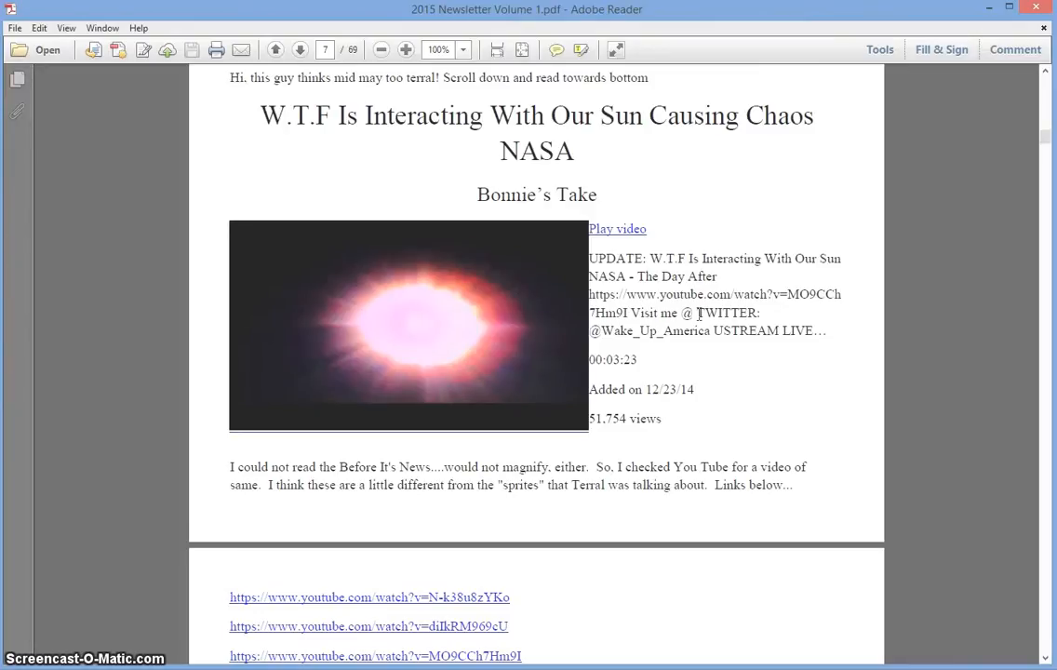
pyautogui.moveTo(700, 314)
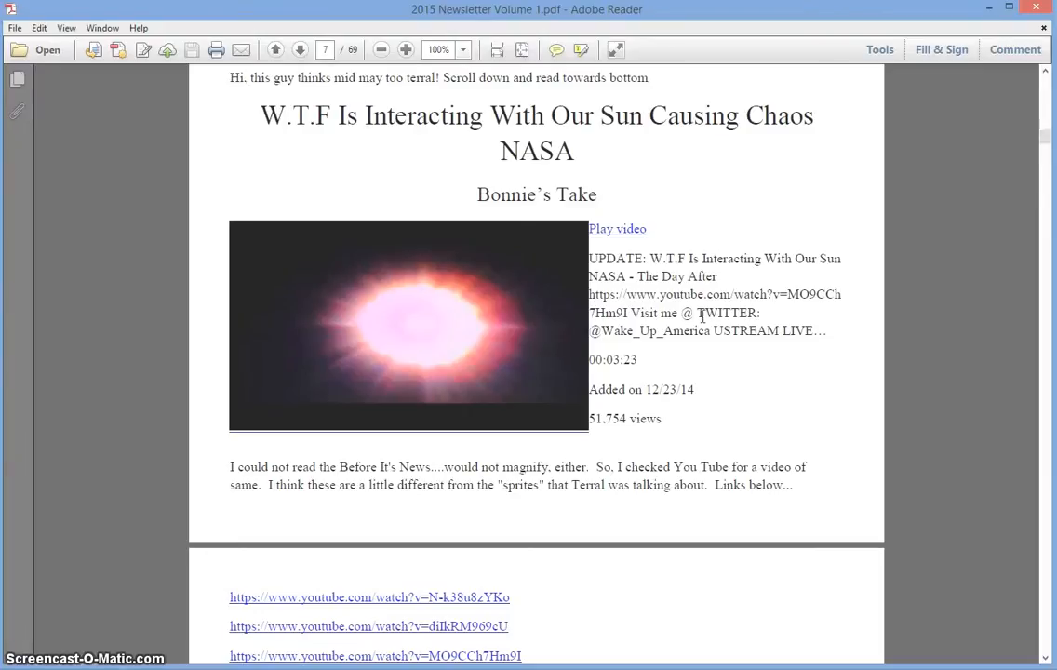
# Scroll through pages 8–9 to Cecilia's 'Pretty good Nibiru study' and Terral's reply
pyautogui.scroll(-3)
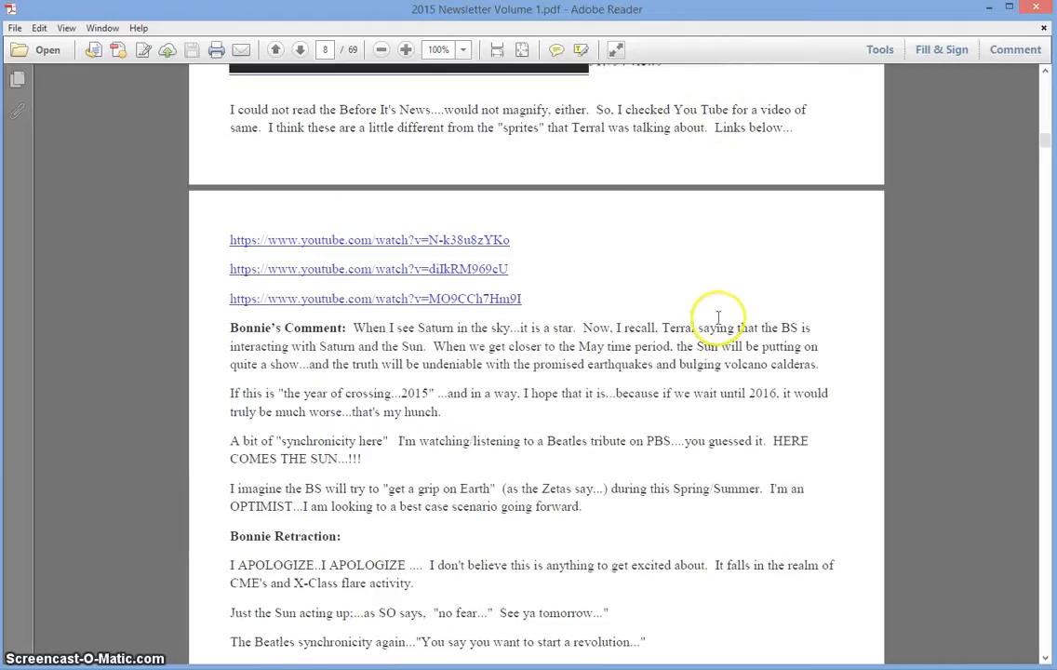
pyautogui.scroll(-3)
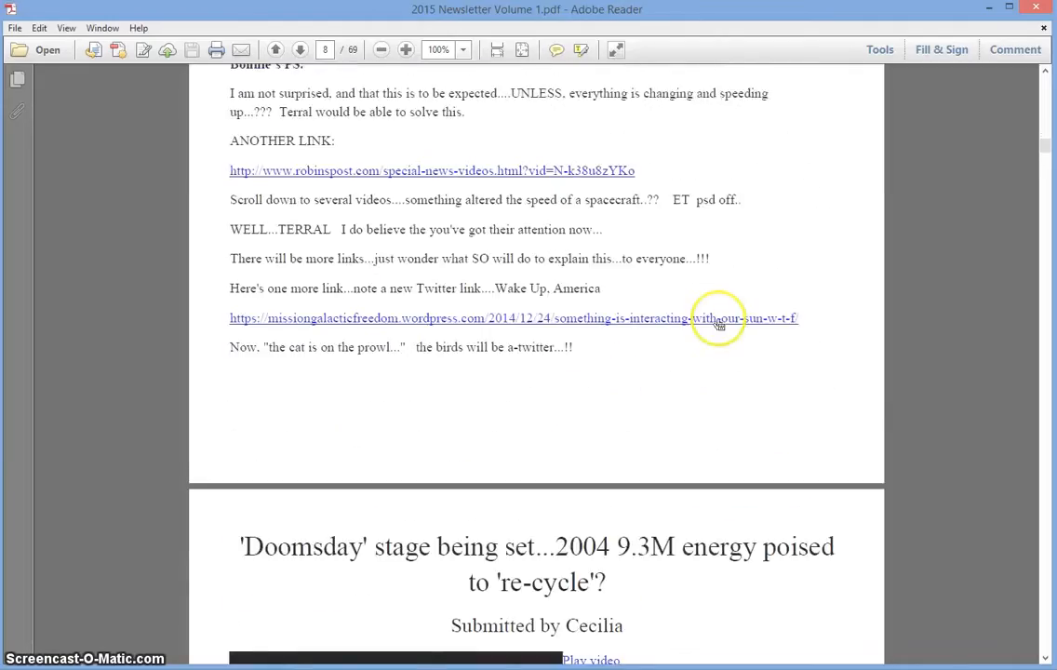
pyautogui.scroll(-3)
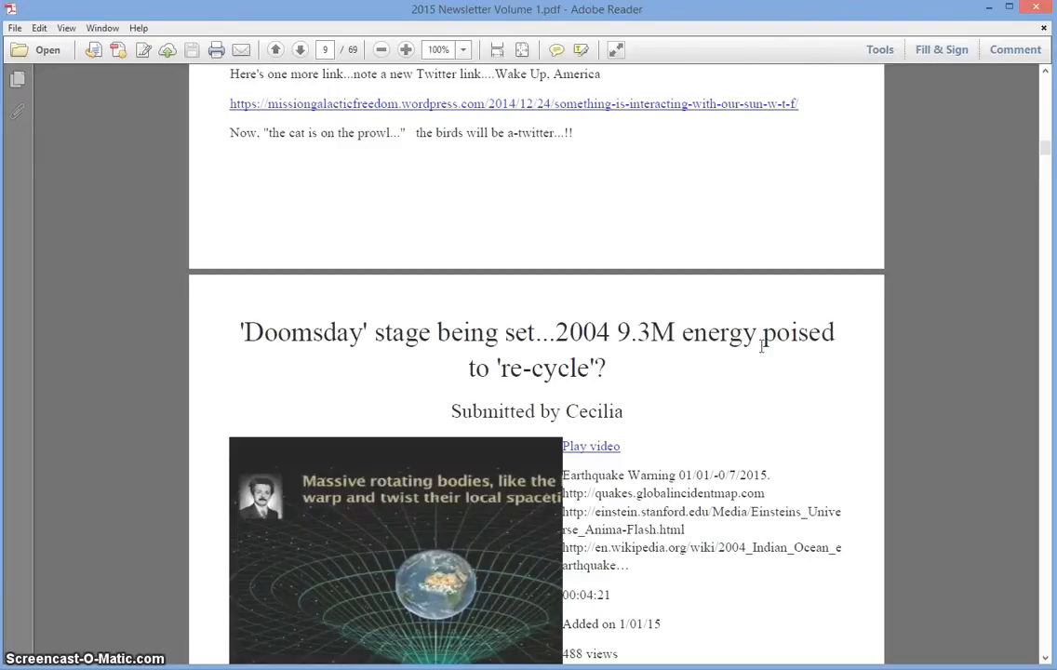
pyautogui.scroll(-3)
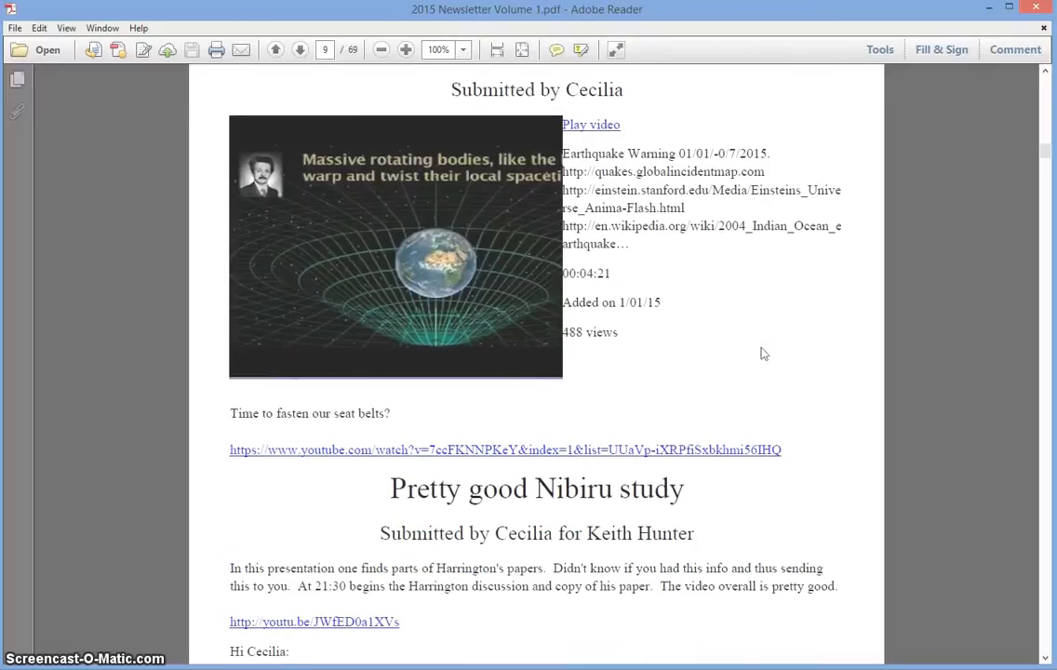
pyautogui.scroll(-3)
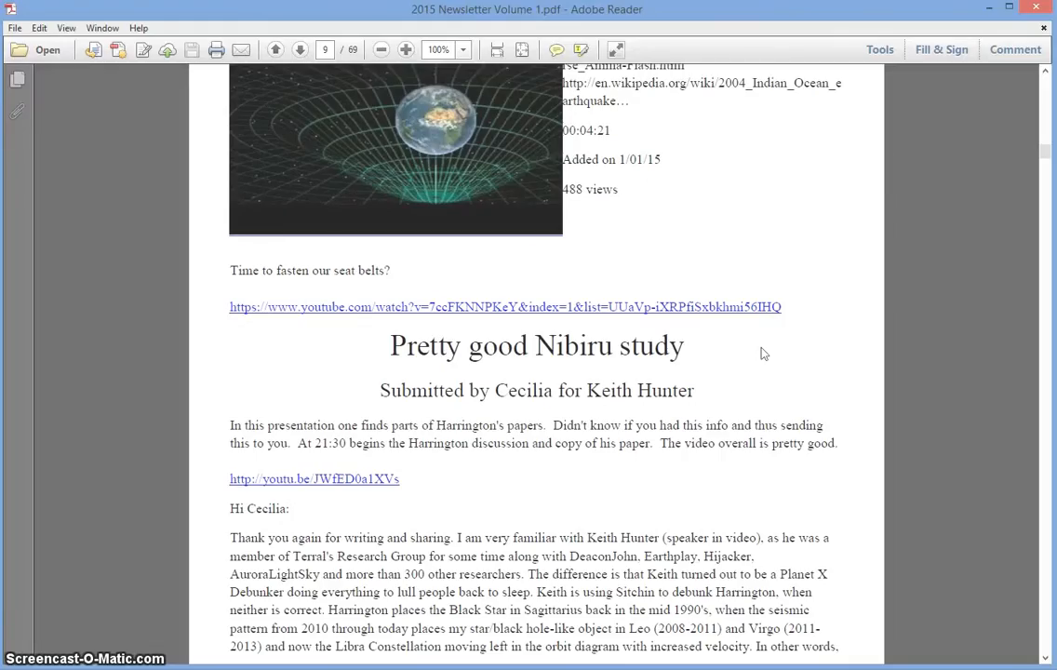
pyautogui.scroll(-3)
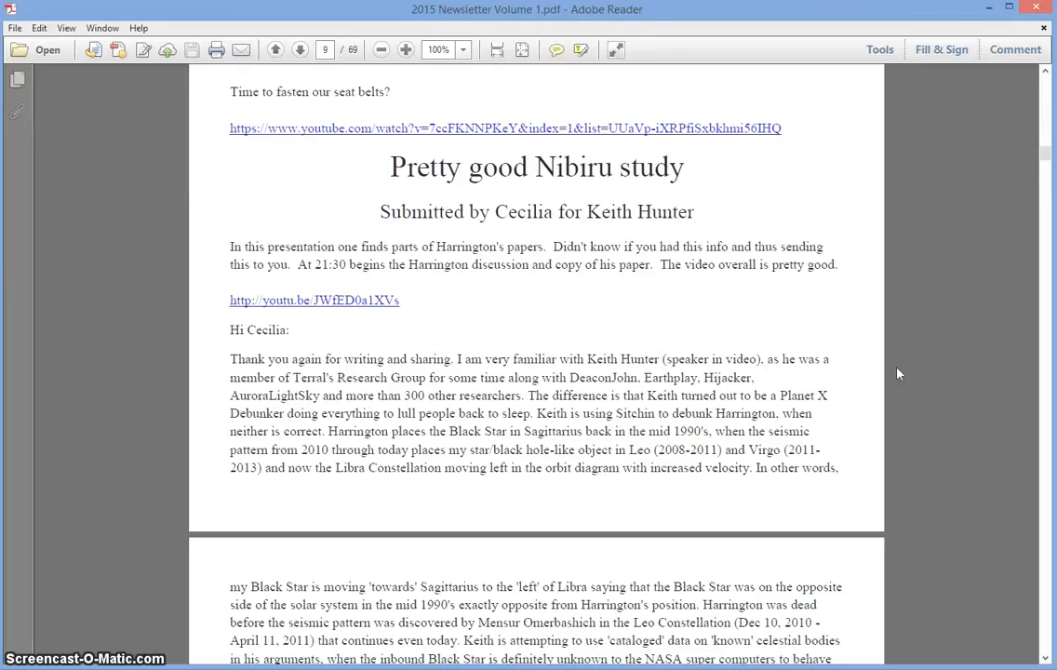
pyautogui.scroll(-3)
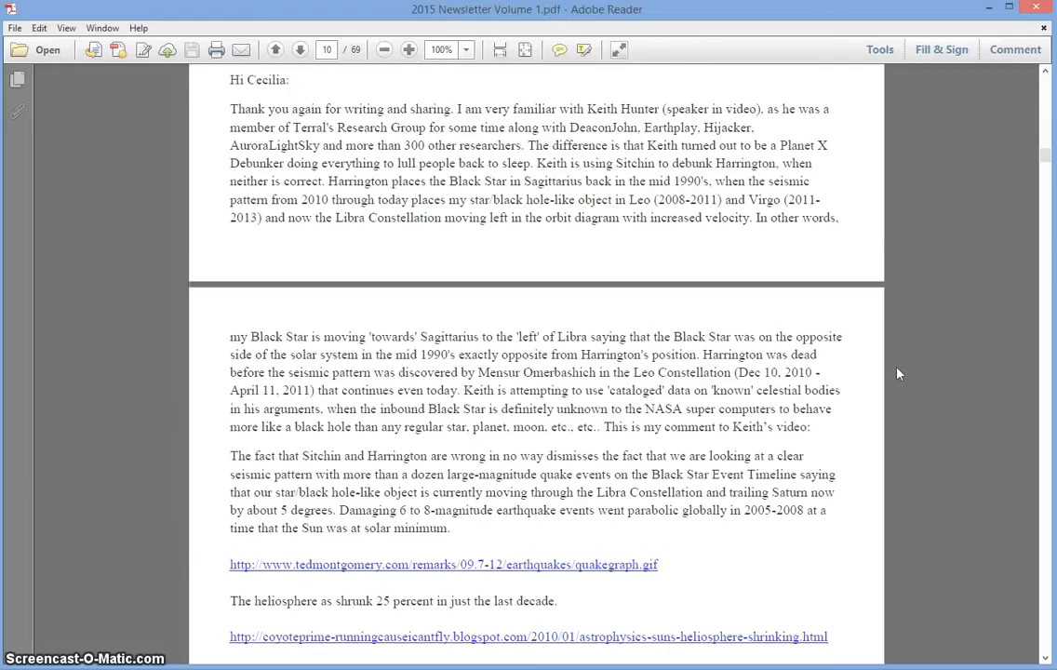
pyautogui.scroll(-3)
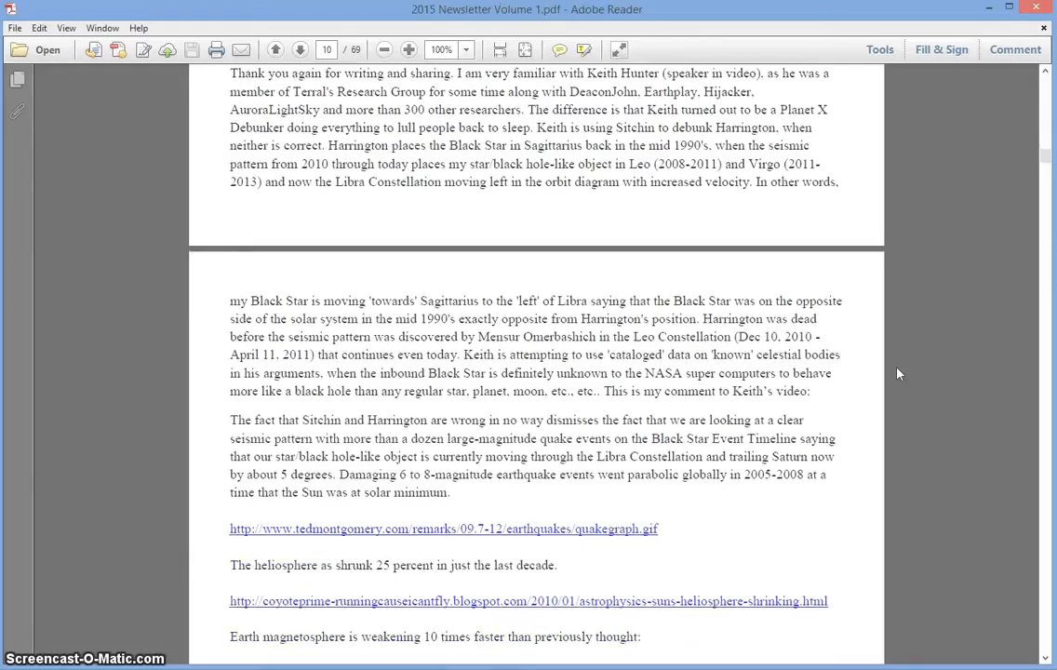
pyautogui.moveTo(891, 370)
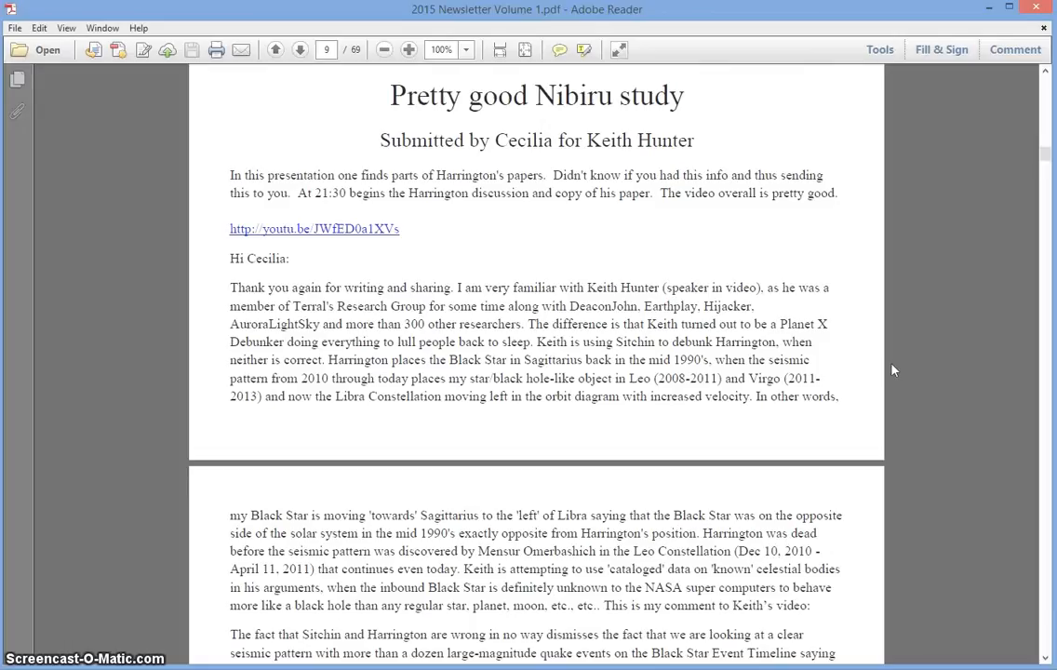
pyautogui.scroll(3)
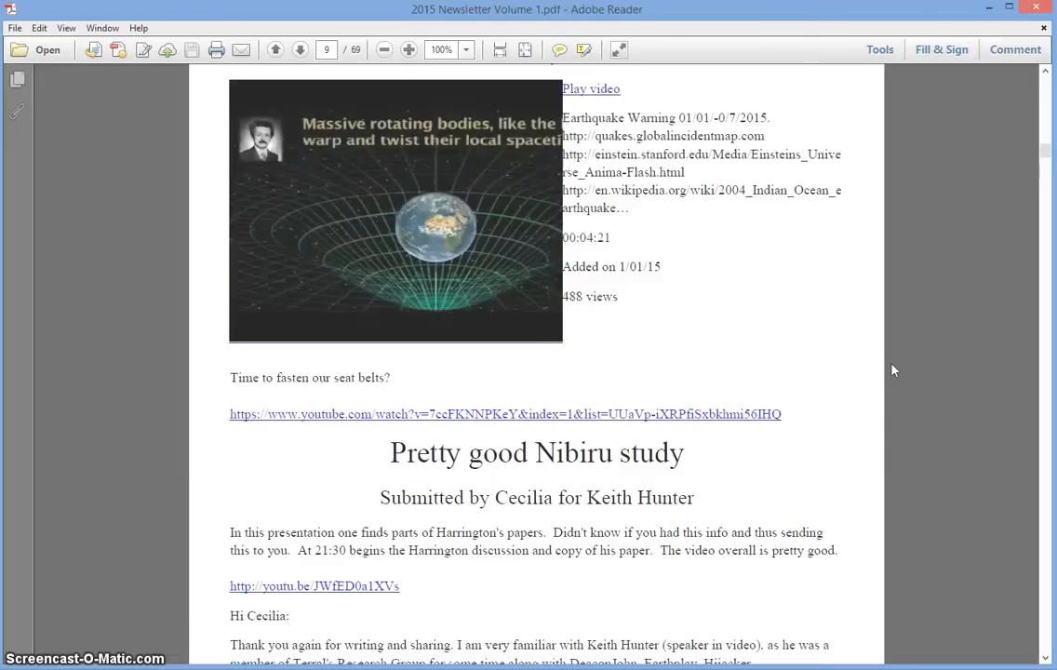
pyautogui.click(276, 50)
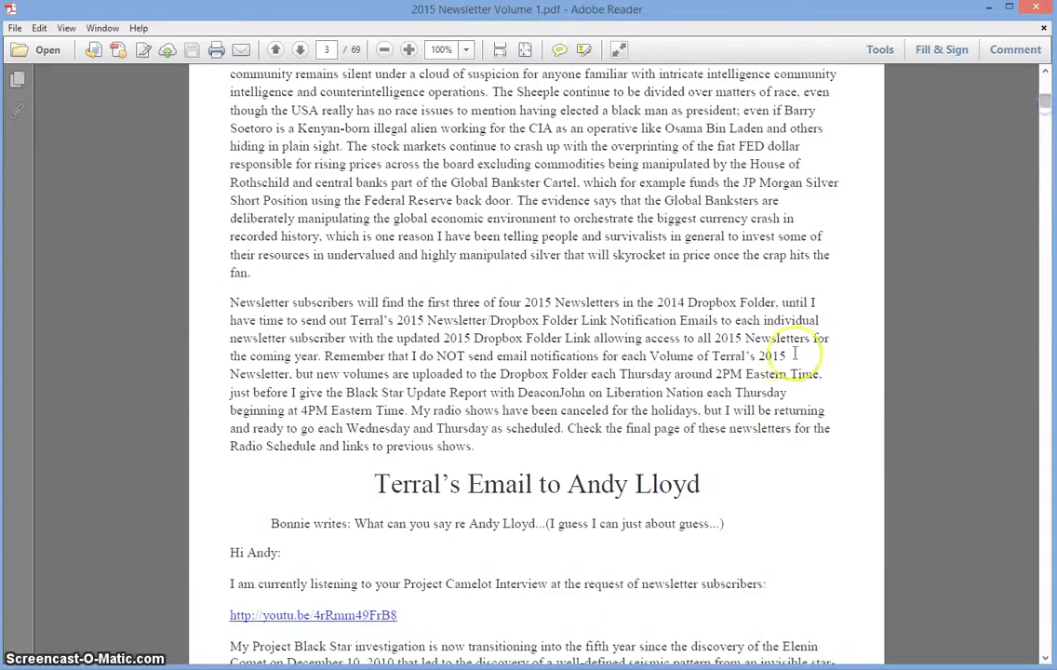
pyautogui.scroll(-3)
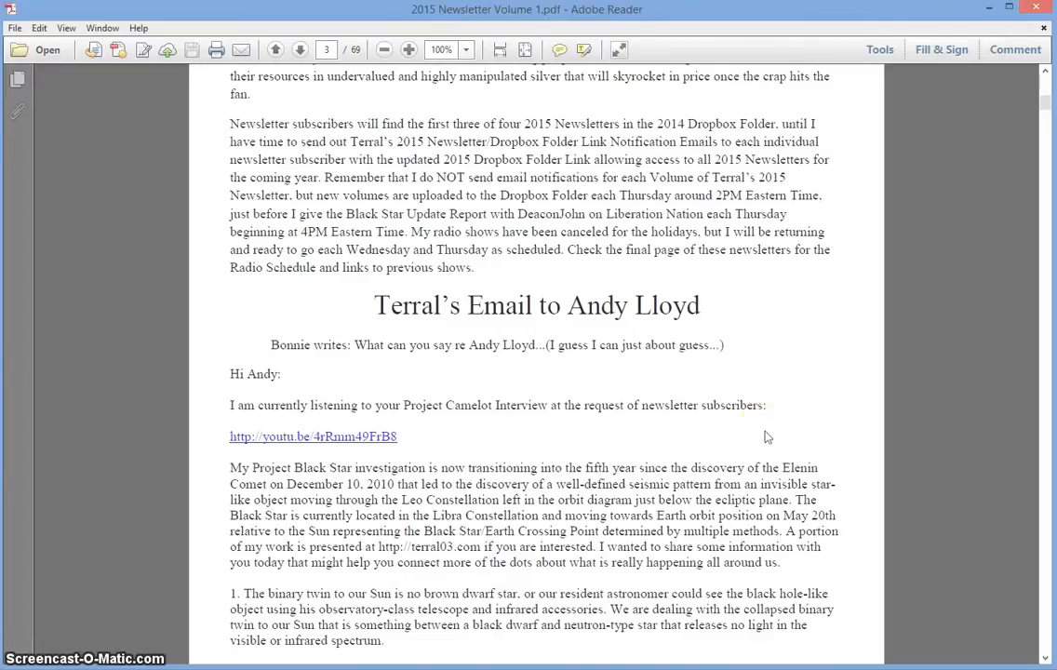
pyautogui.scroll(-3)
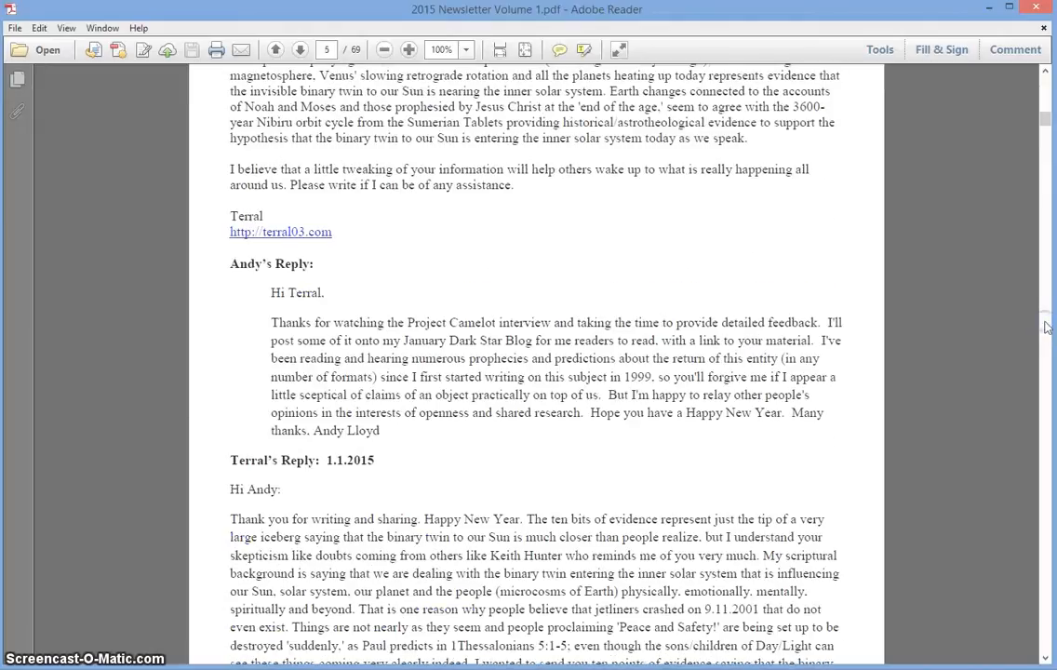
pyautogui.scroll(-3)
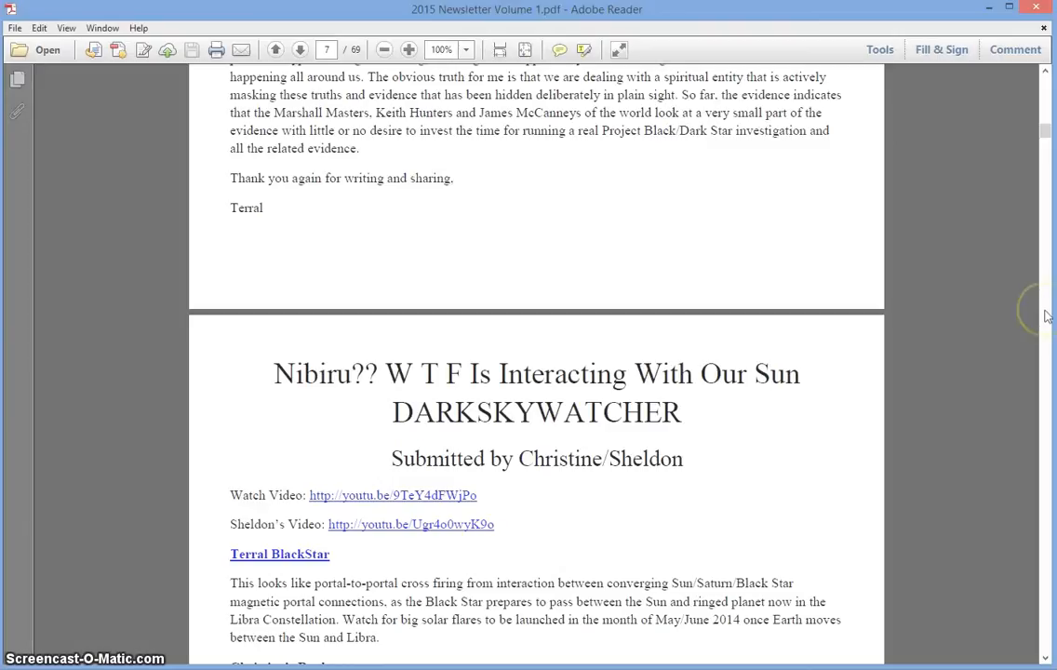
pyautogui.scroll(-3)
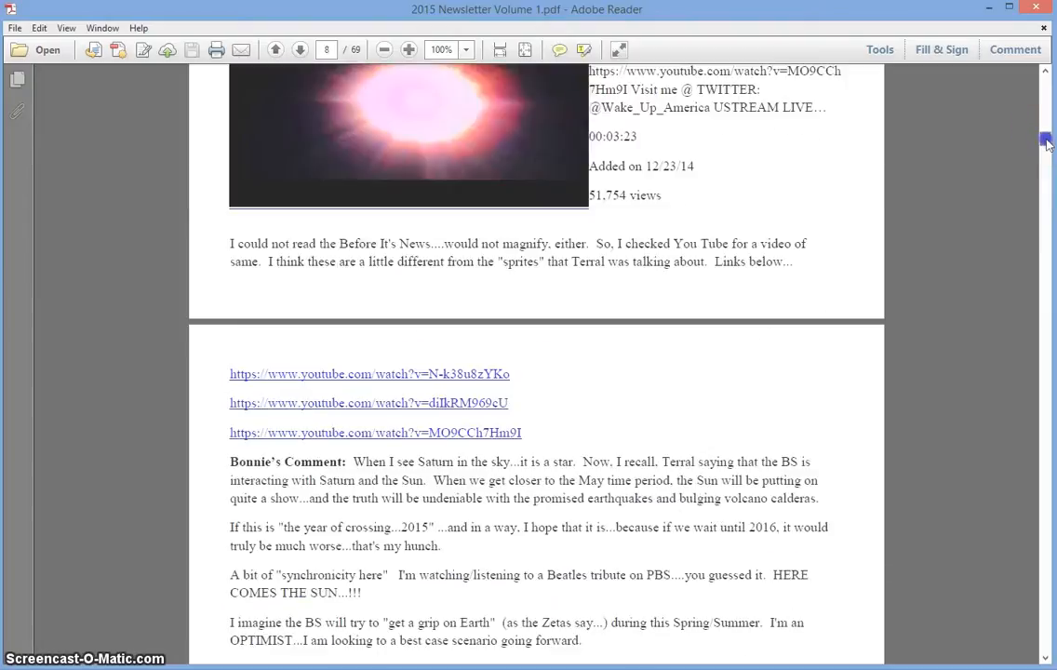
pyautogui.scroll(-3)
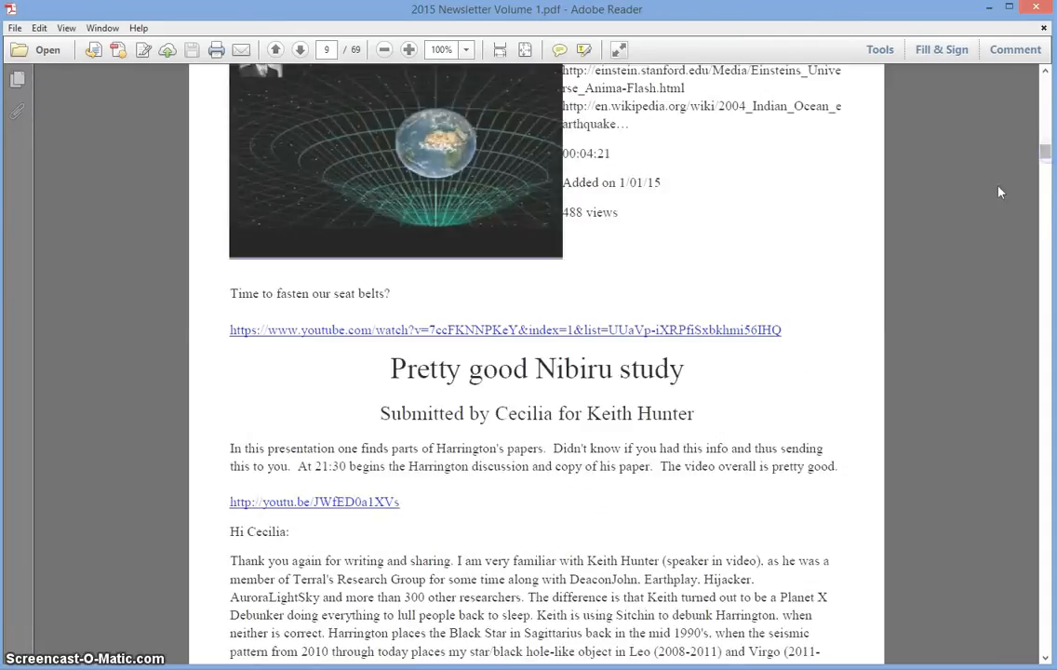
pyautogui.scroll(-3)
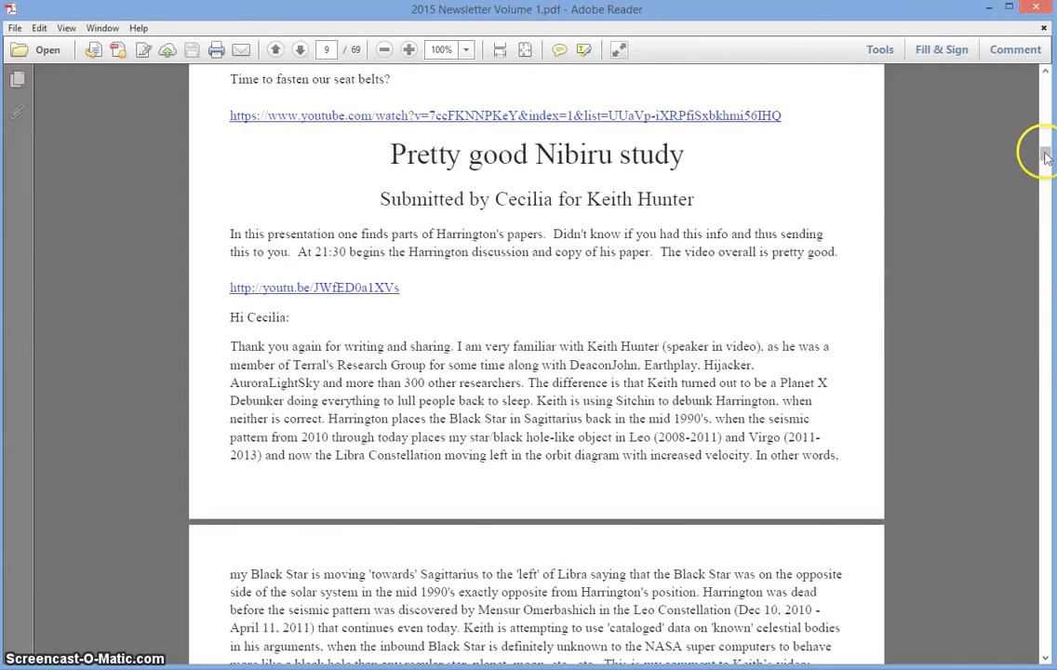
pyautogui.scroll(-3)
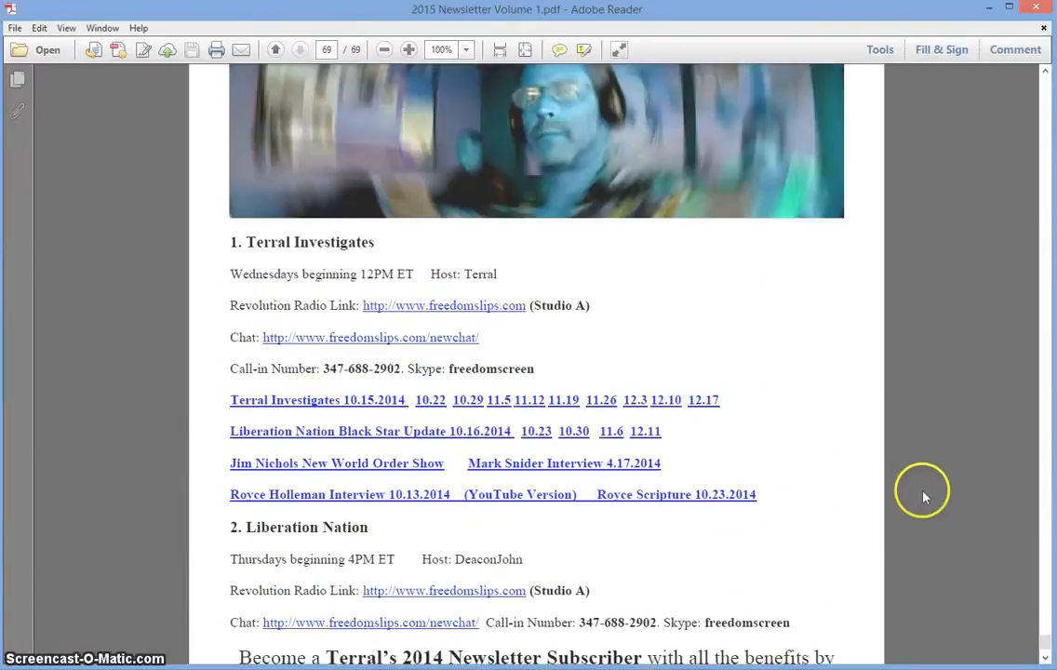
# Scroll up on page 69 to view the radio show schedules and subscriber link
pyautogui.scroll(3)
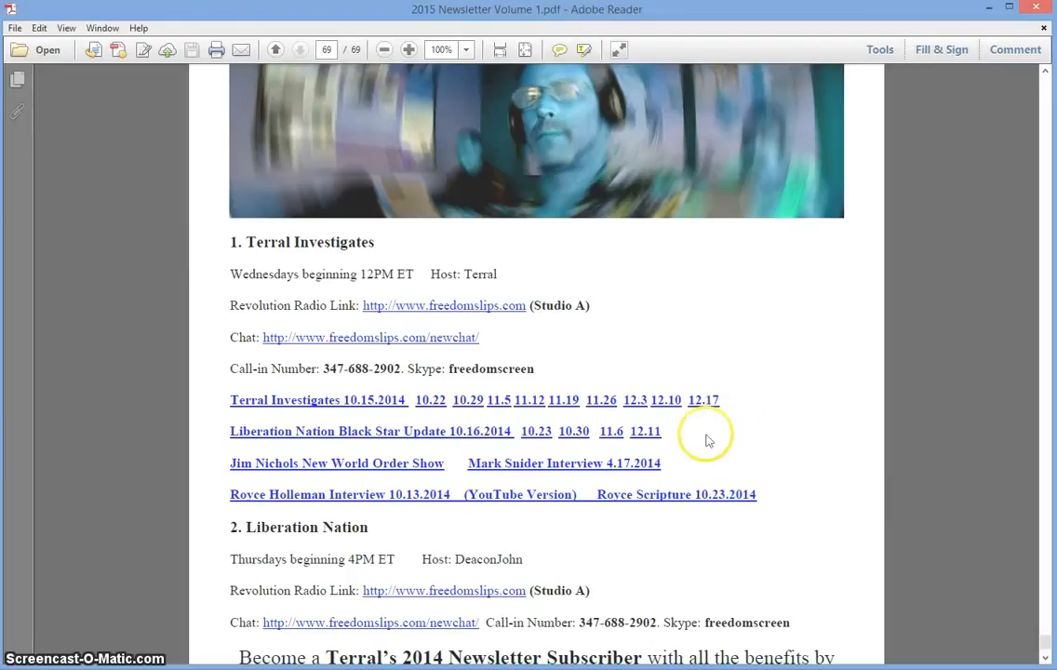
pyautogui.moveTo(686, 441)
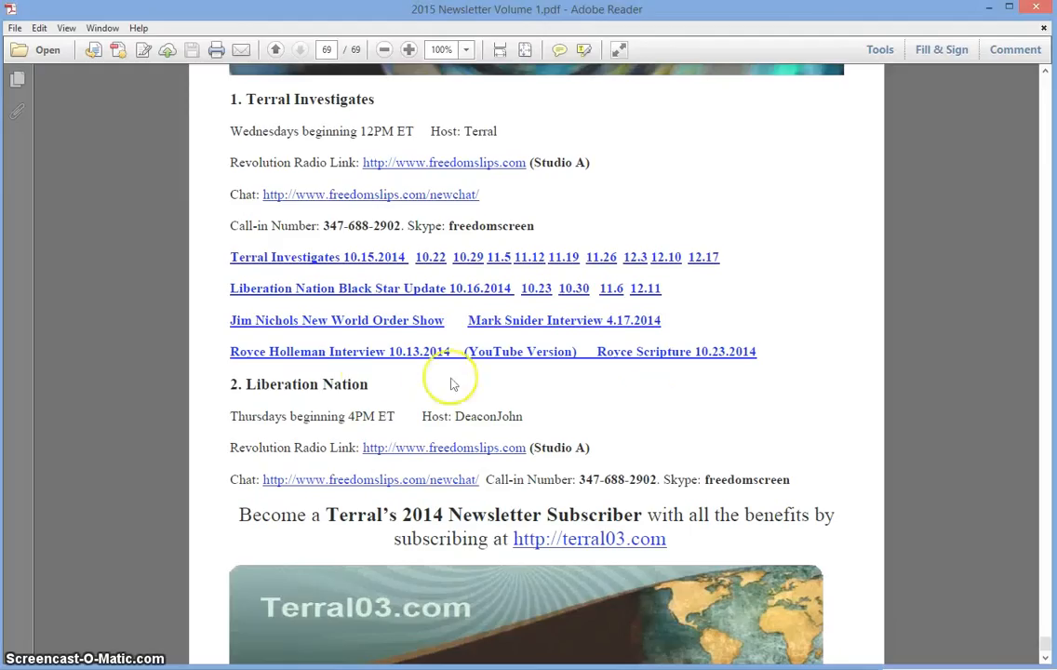
pyautogui.moveTo(614, 500)
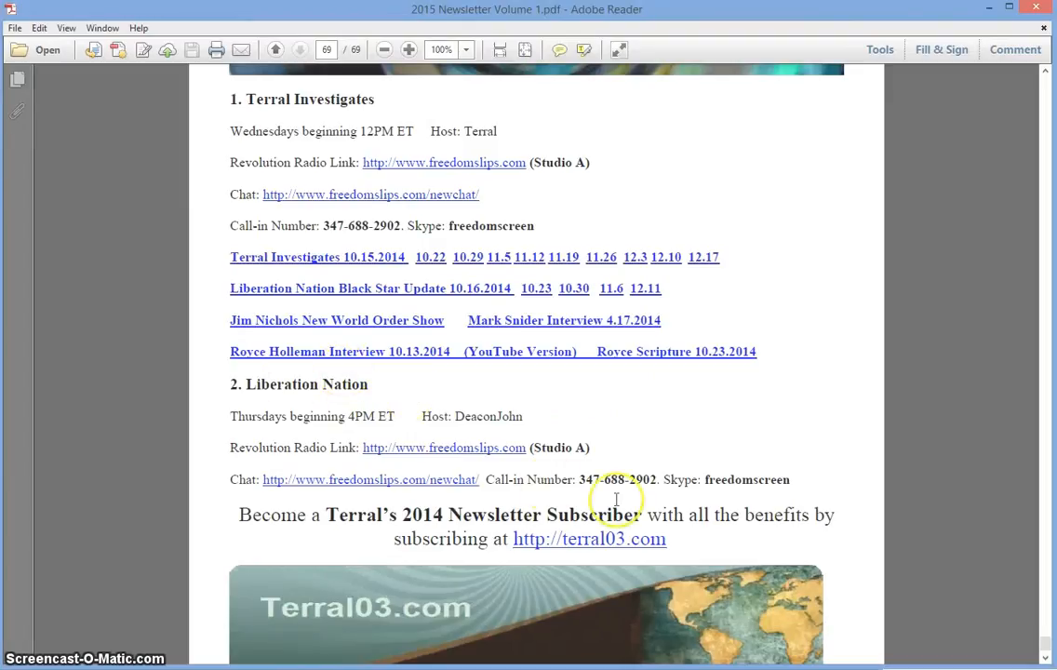